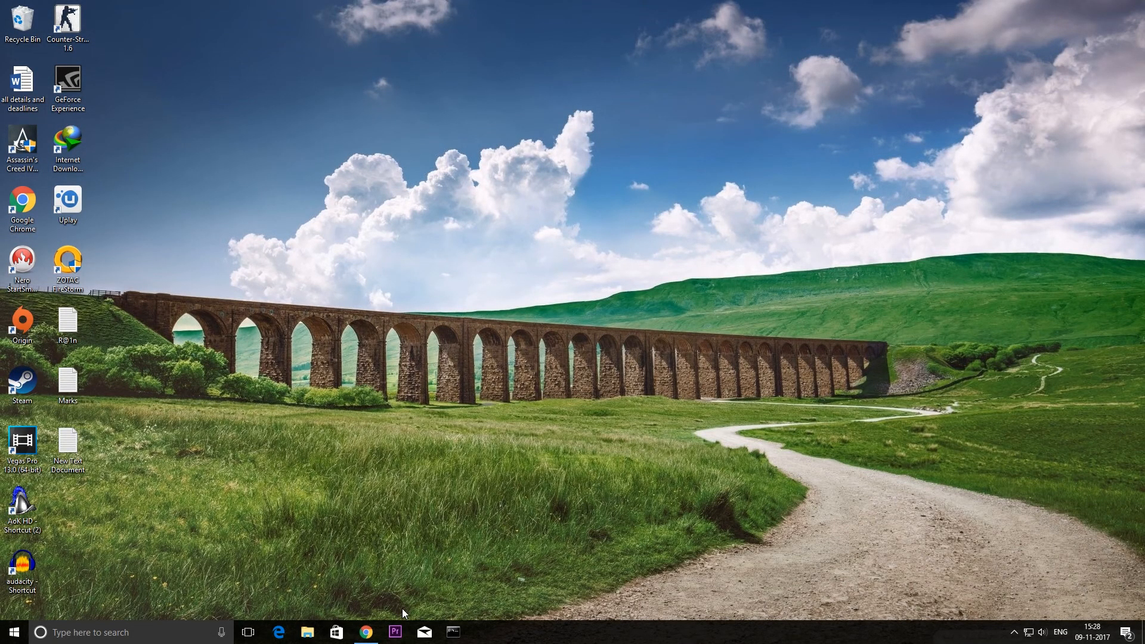
mouse_move(434, 551)
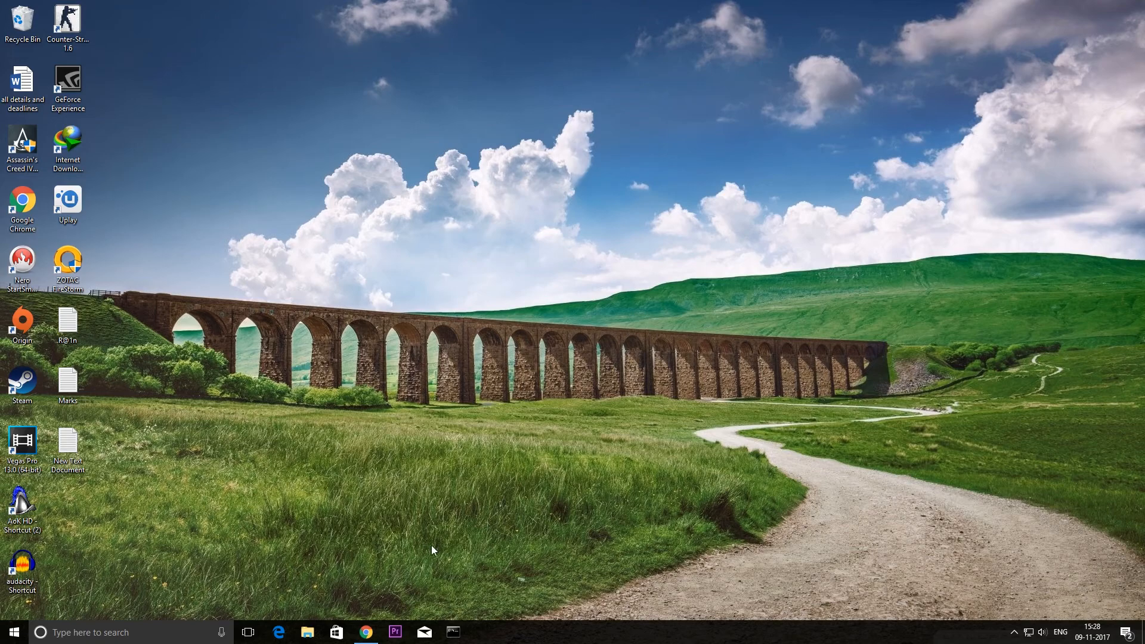
mouse_move(929, 444)
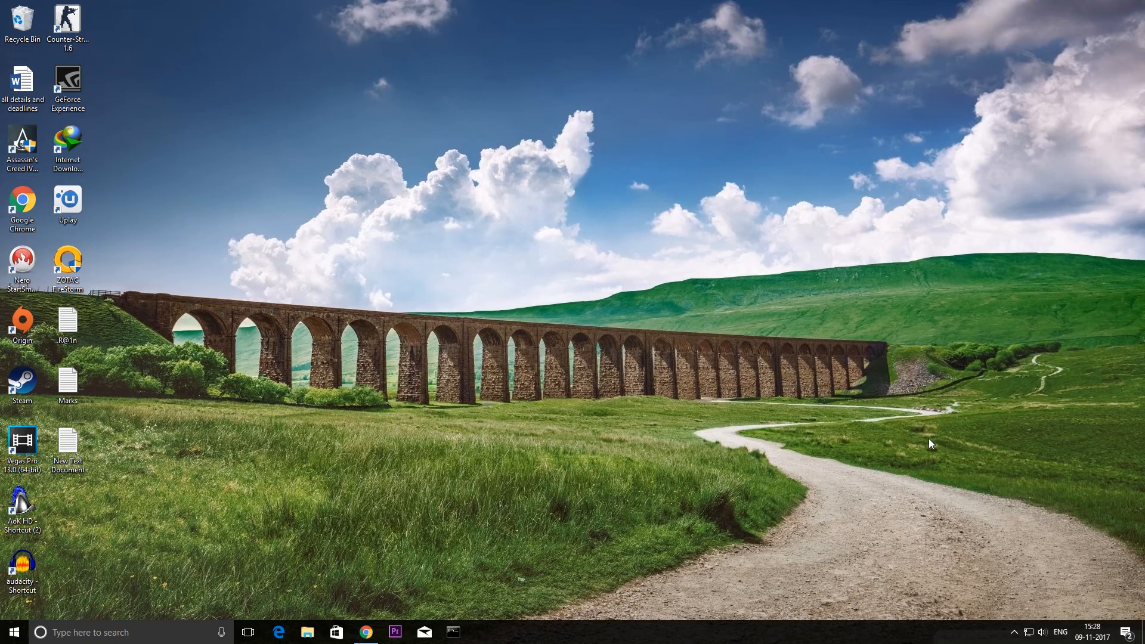
mouse_move(817, 429)
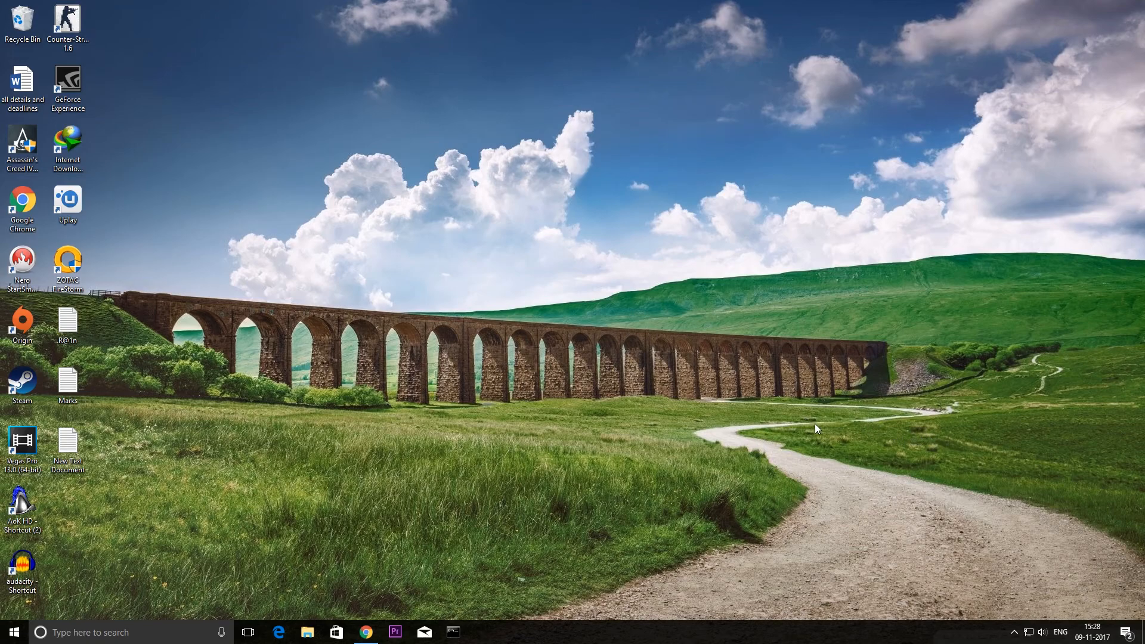
mouse_move(500, 368)
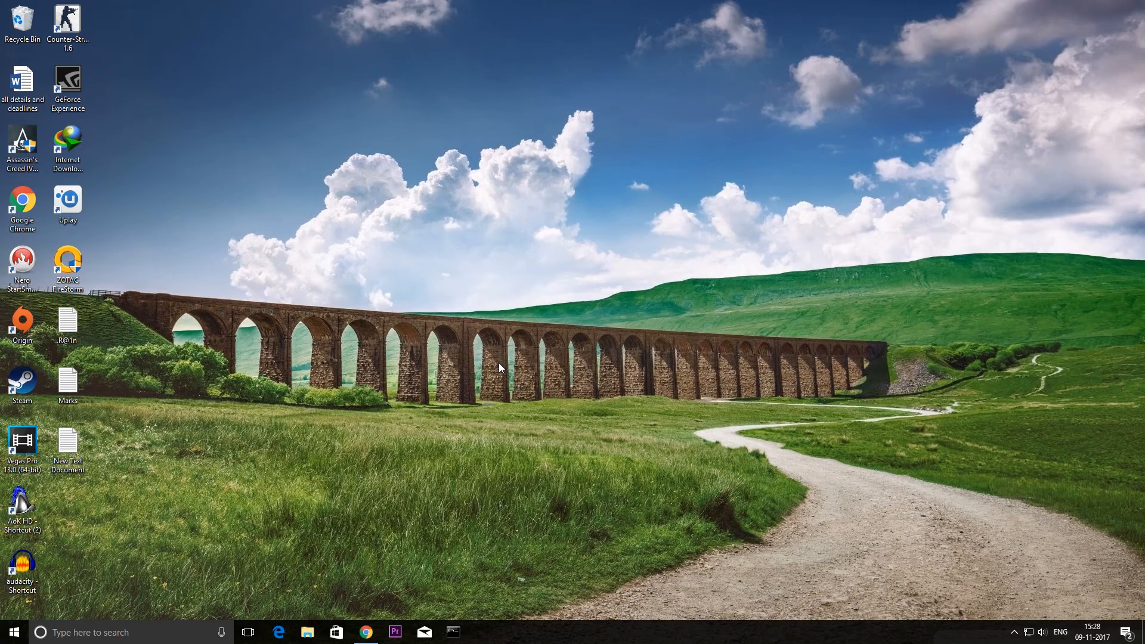
mouse_move(486, 403)
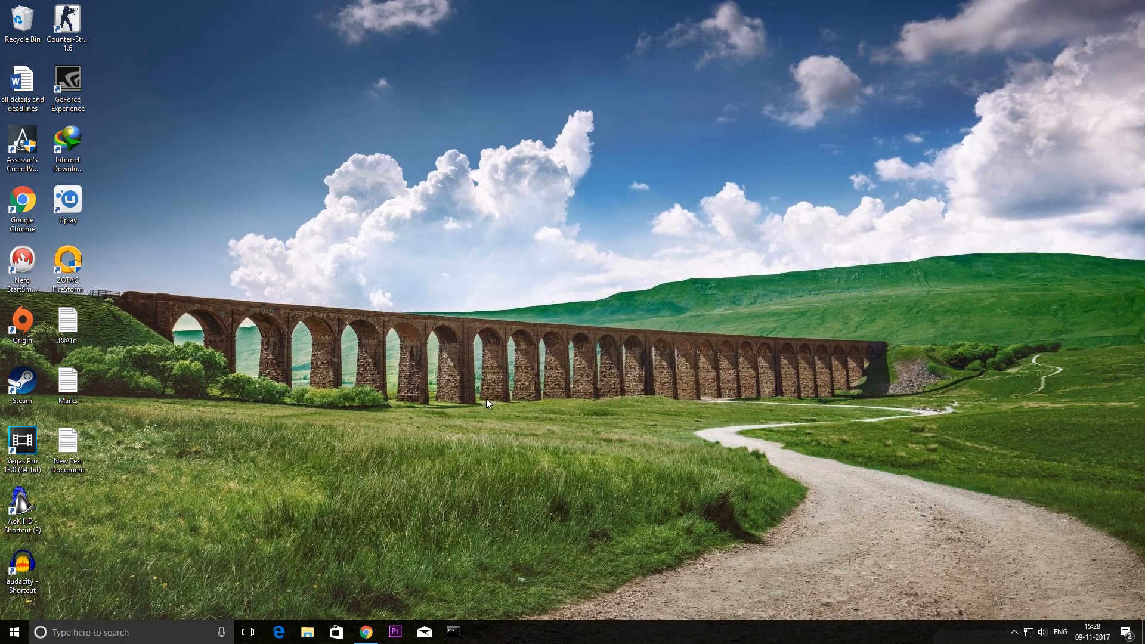
- Launch Chrome and search Google for 'xda developers' via the suggestion
click(365, 632)
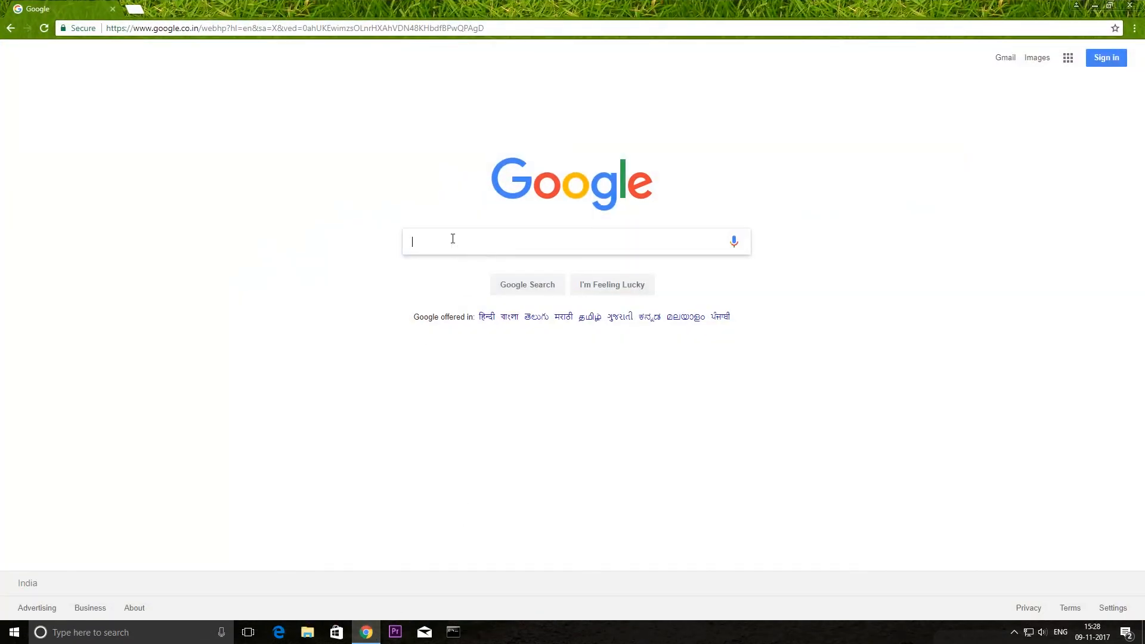
text(xda)
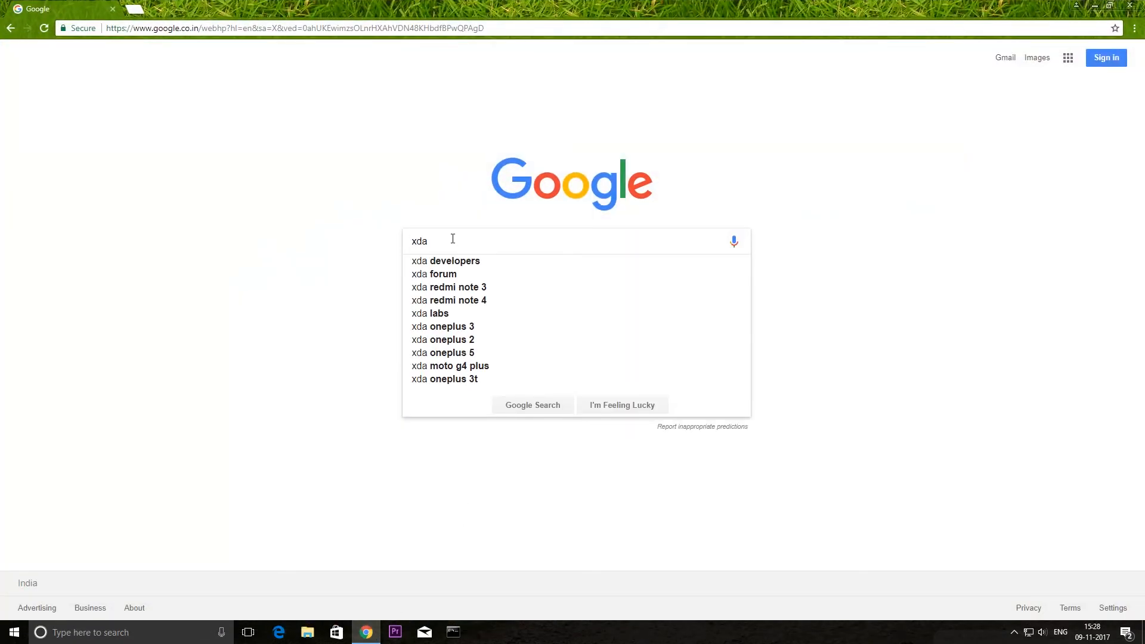
click(444, 260)
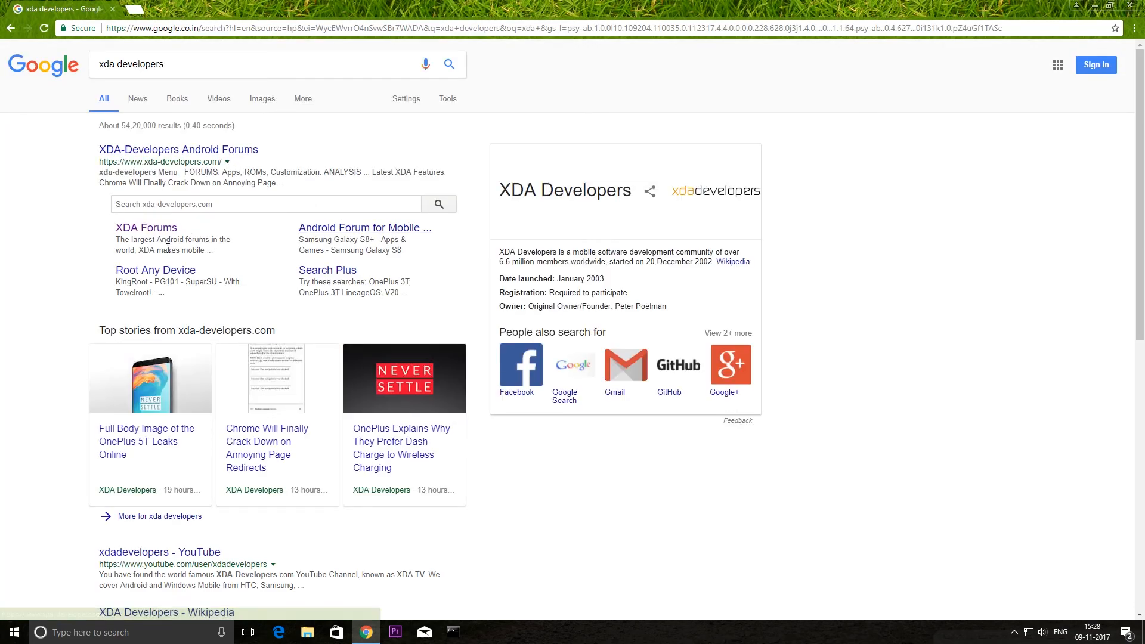
mouse_move(160, 233)
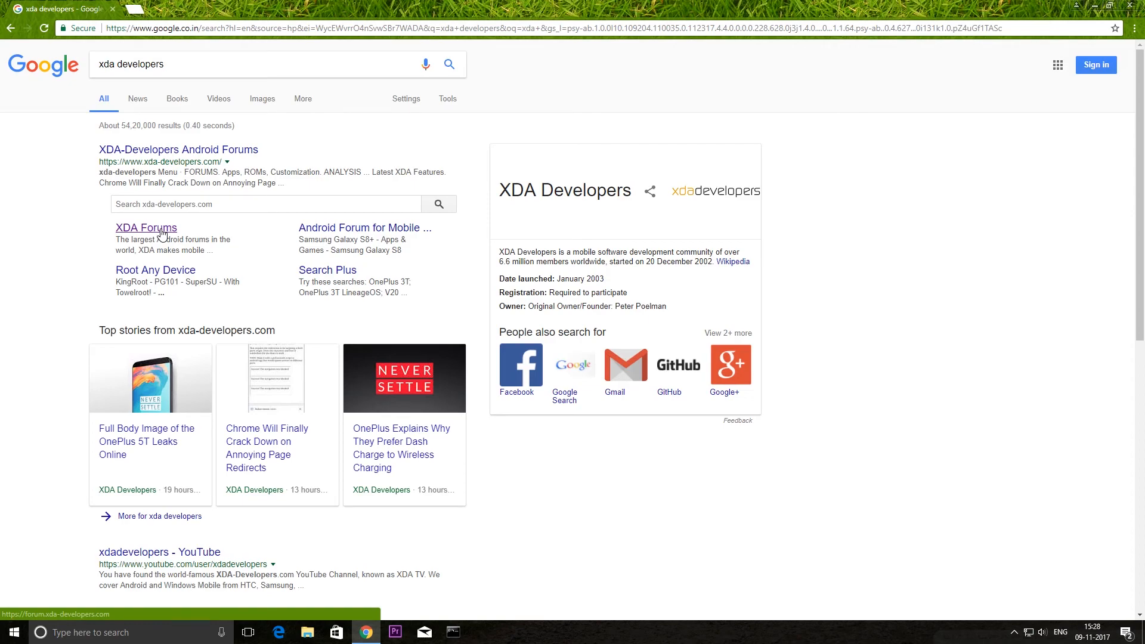
- Open the XDA Forums sitelink and start searching for the 'mo' device
click(146, 228)
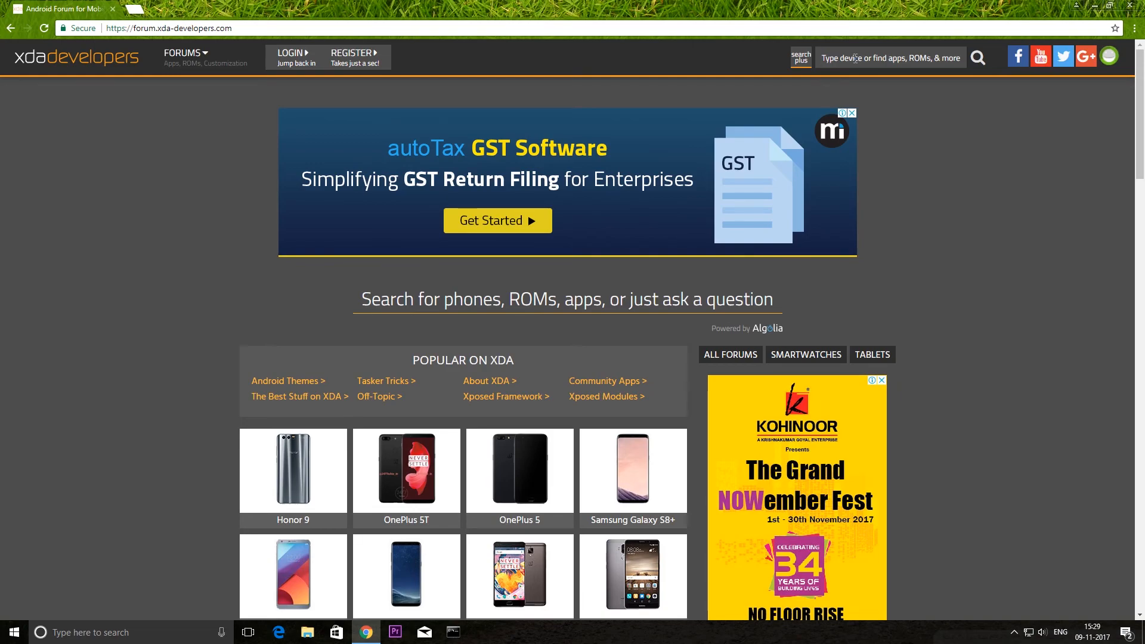
text(mo)
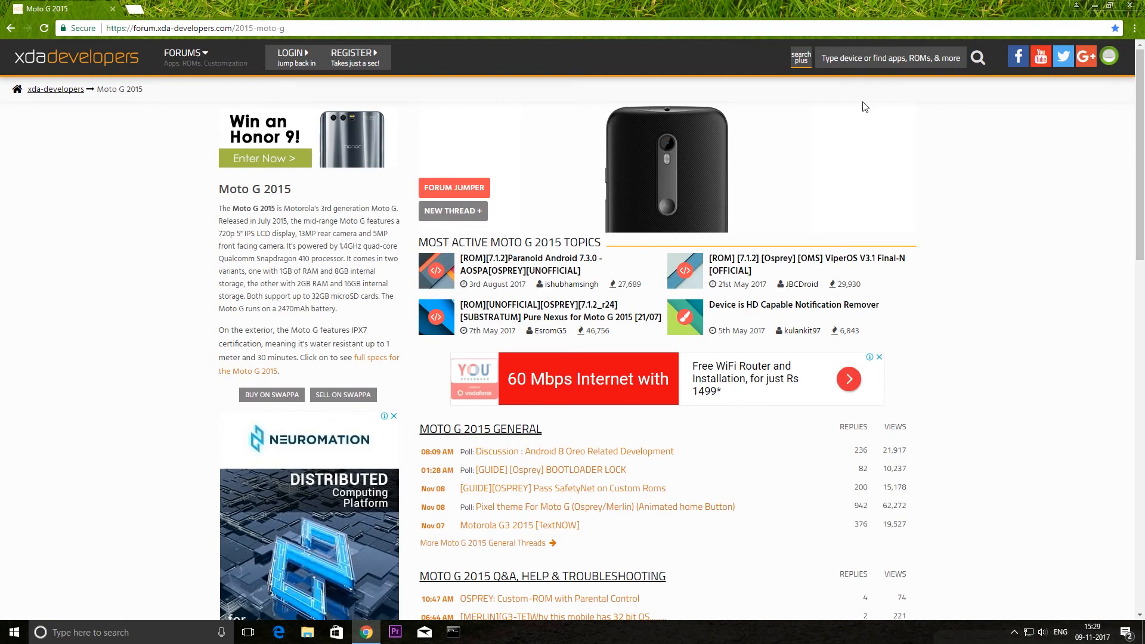
mouse_move(882, 122)
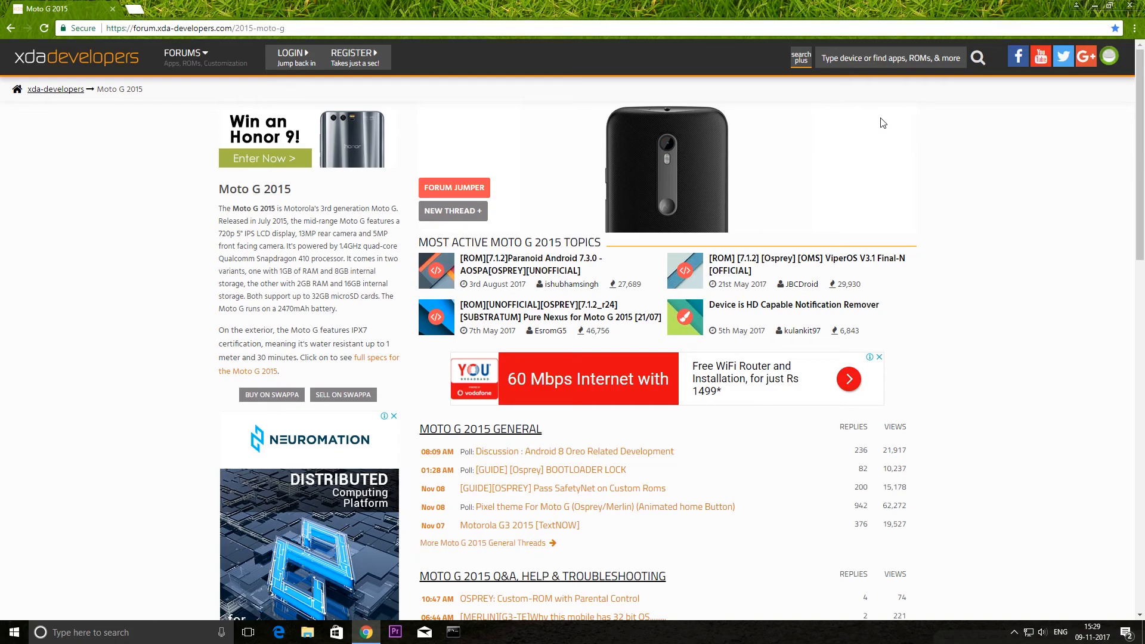
mouse_move(1047, 168)
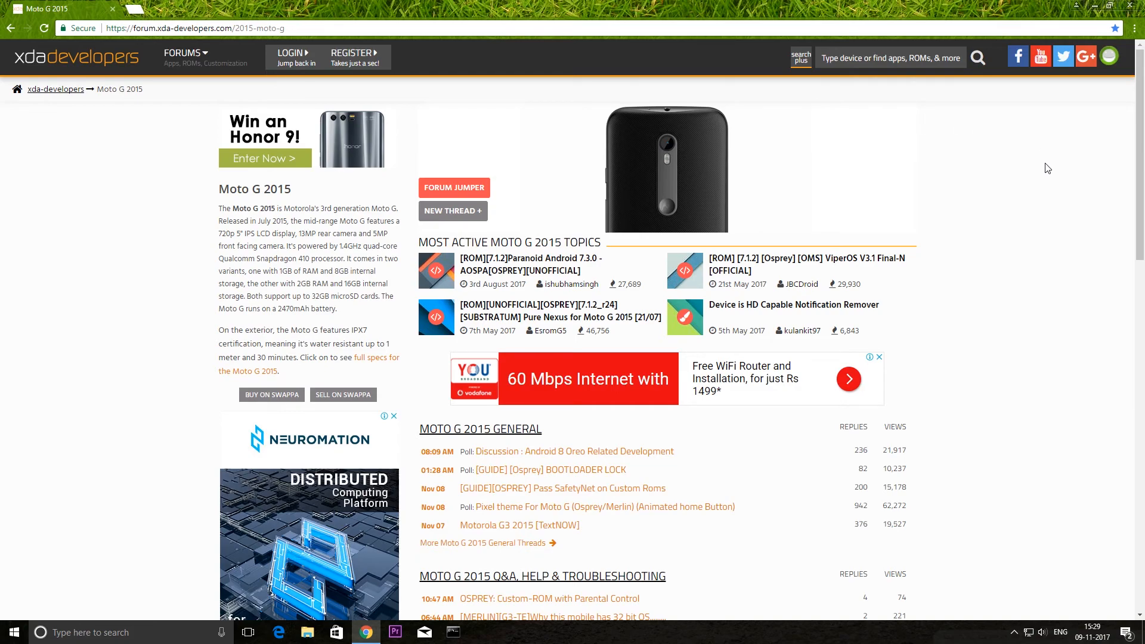
- Scroll the Moto G 2015 forum down to the Original Android Development section
scroll(down, 3)
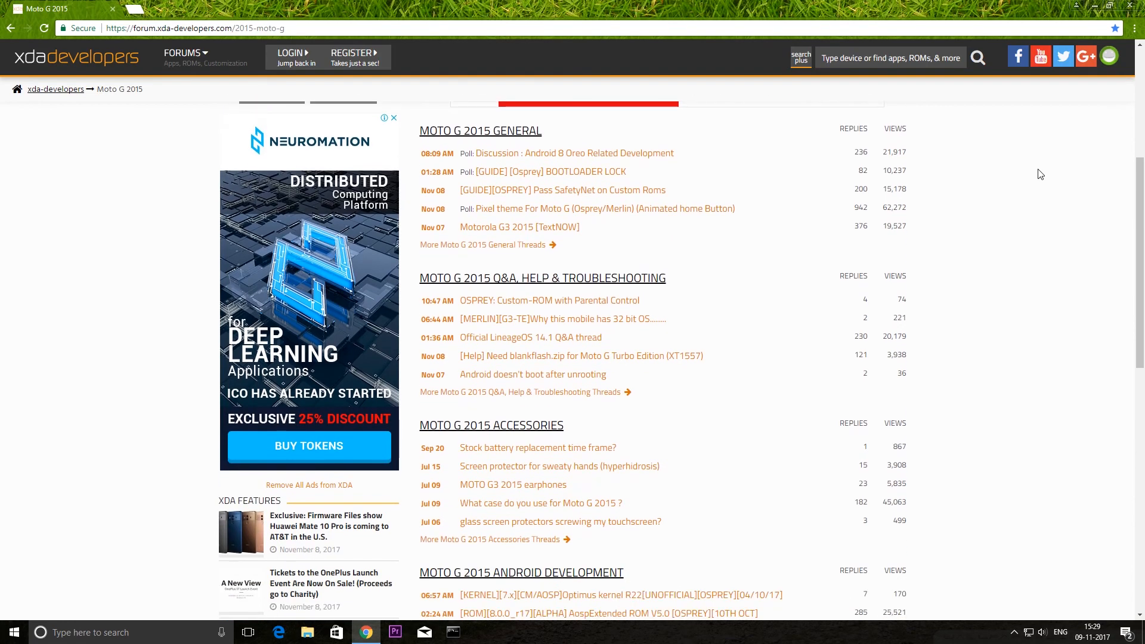
scroll(down, 3)
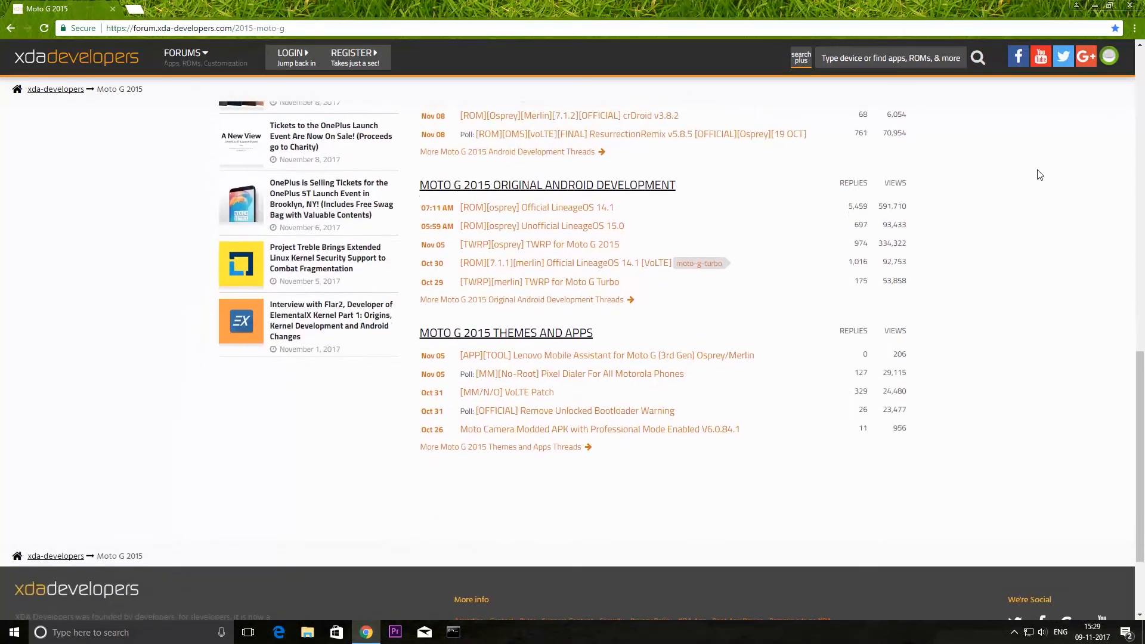
scroll(up, 3)
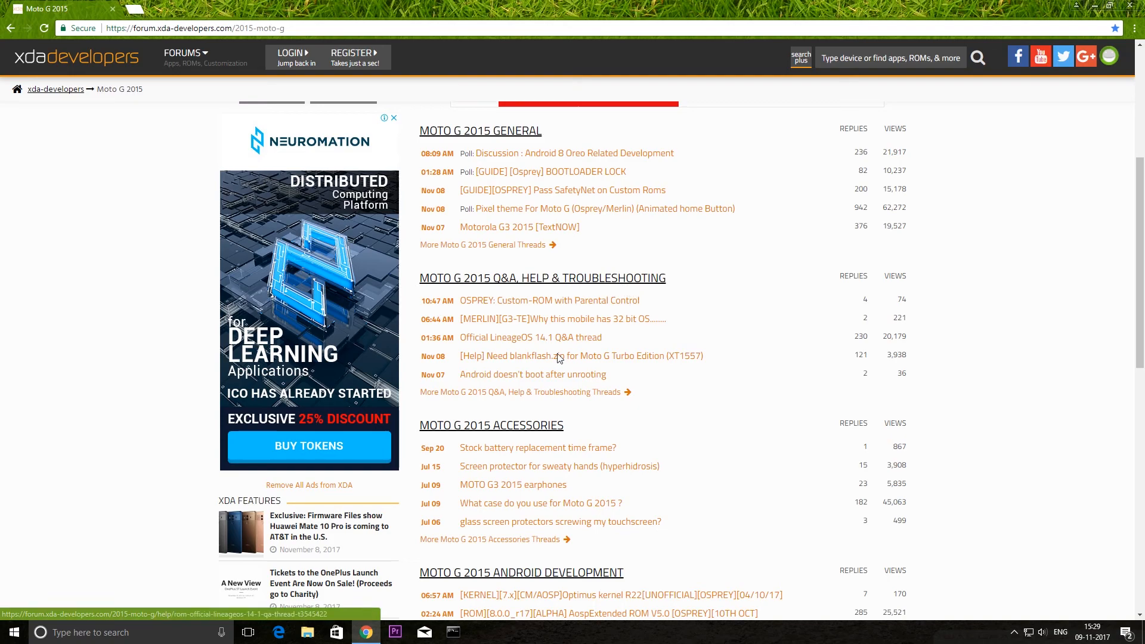
scroll(down, 3)
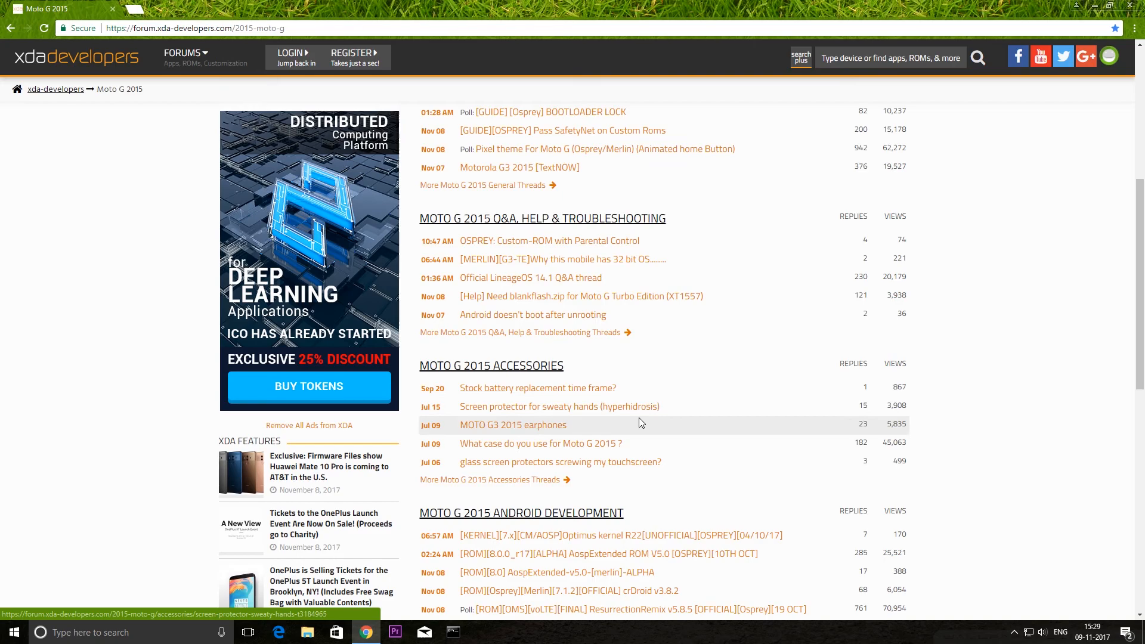
mouse_move(581, 419)
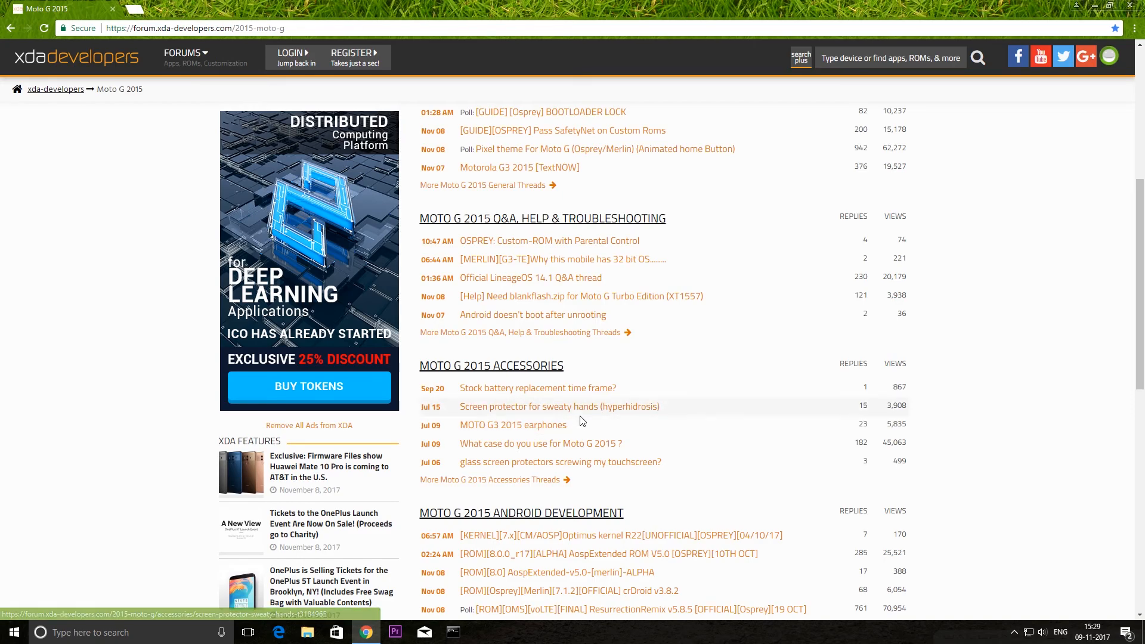
scroll(down, 3)
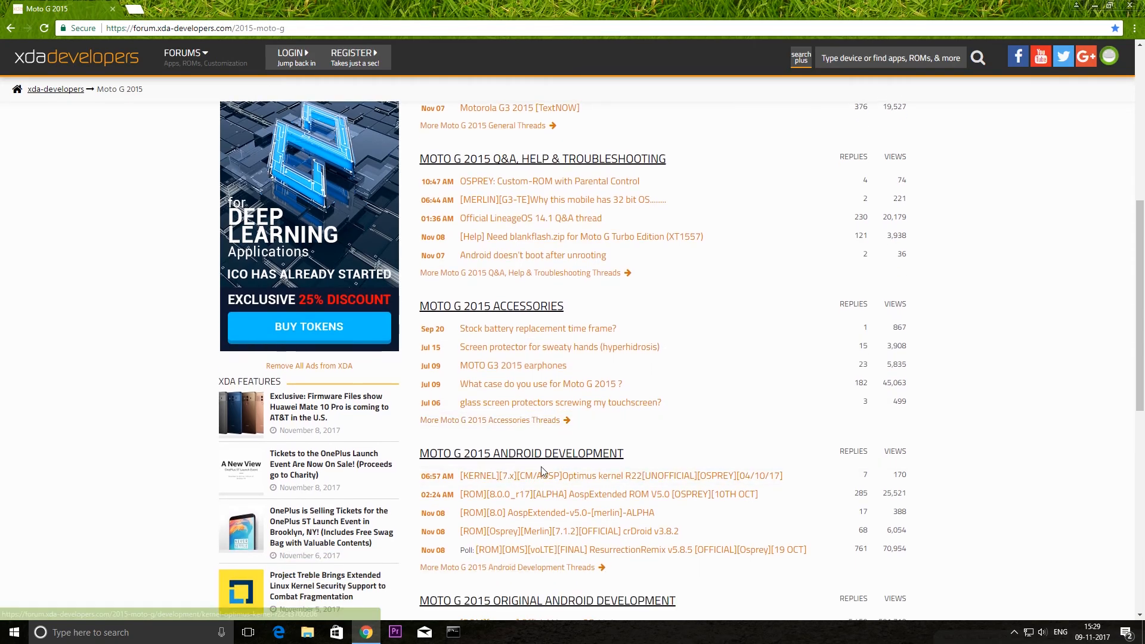
scroll(down, 3)
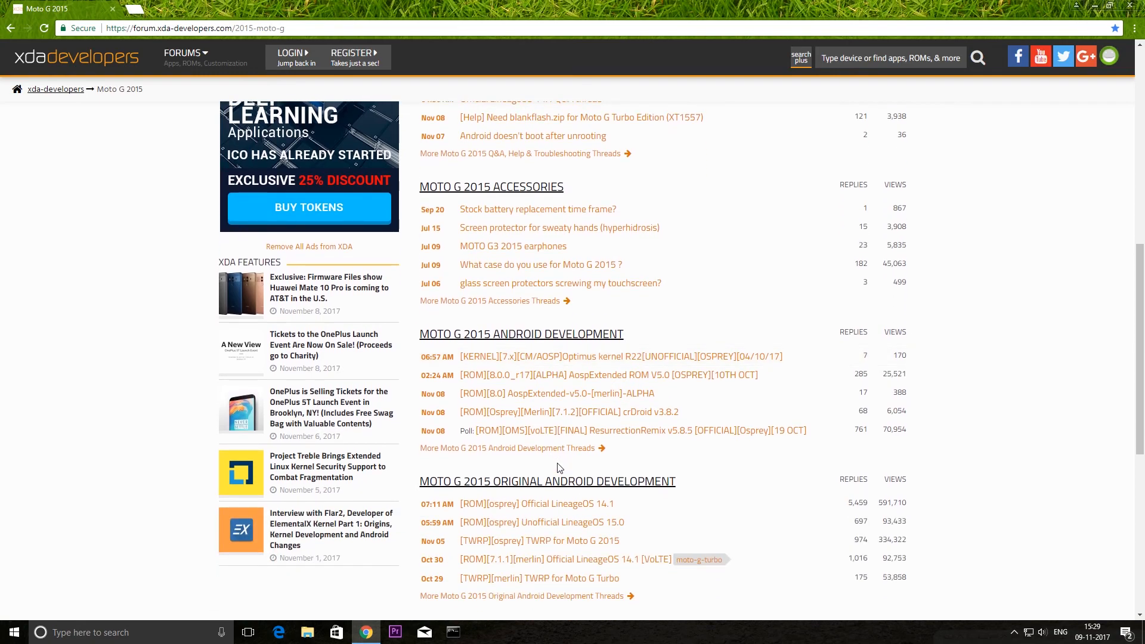
mouse_move(567, 452)
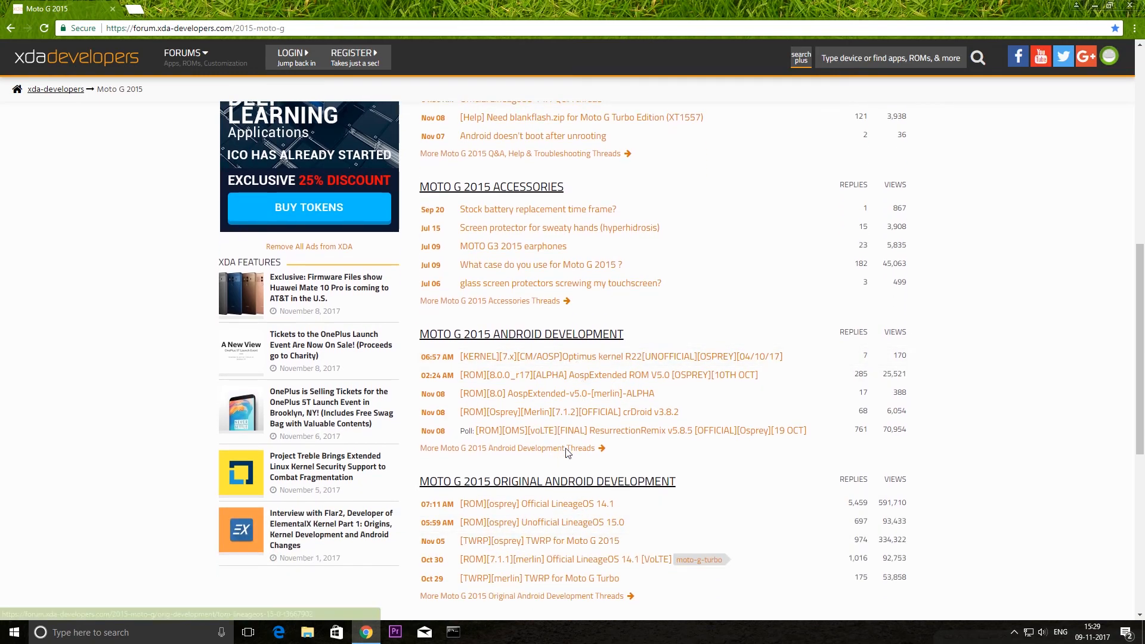
mouse_move(588, 454)
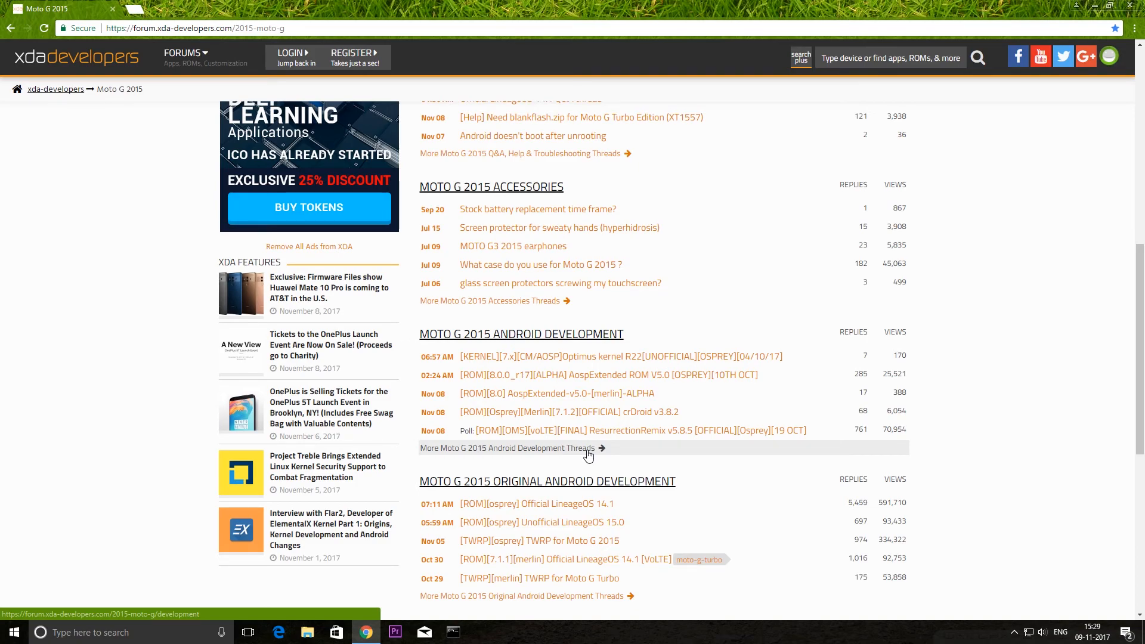
scroll(down, 3)
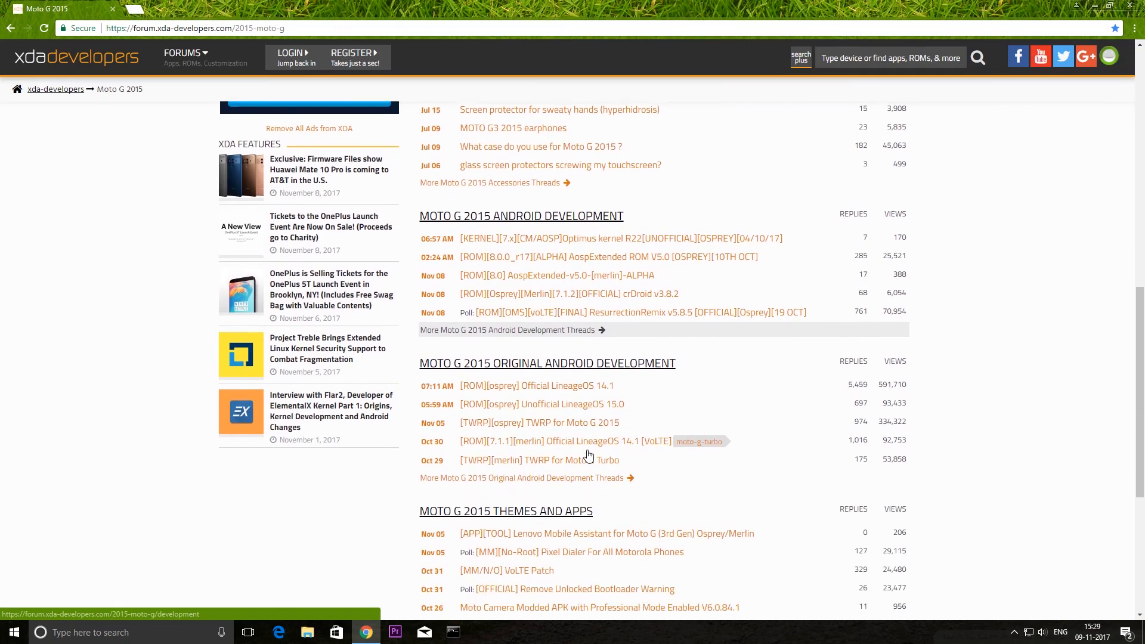
scroll(down, 3)
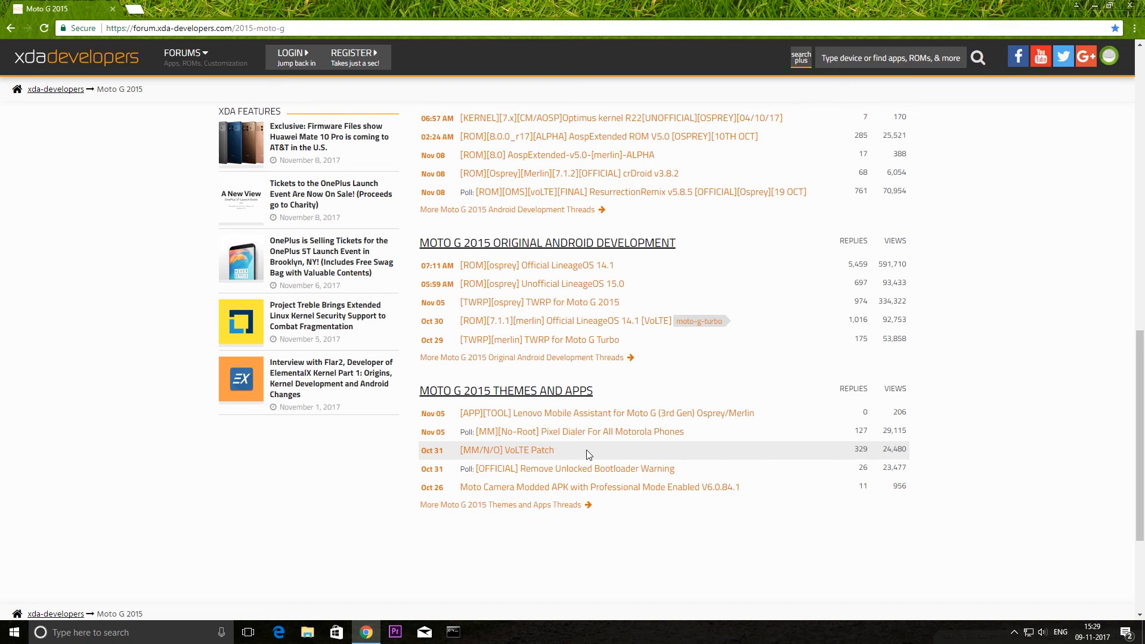
mouse_move(594, 246)
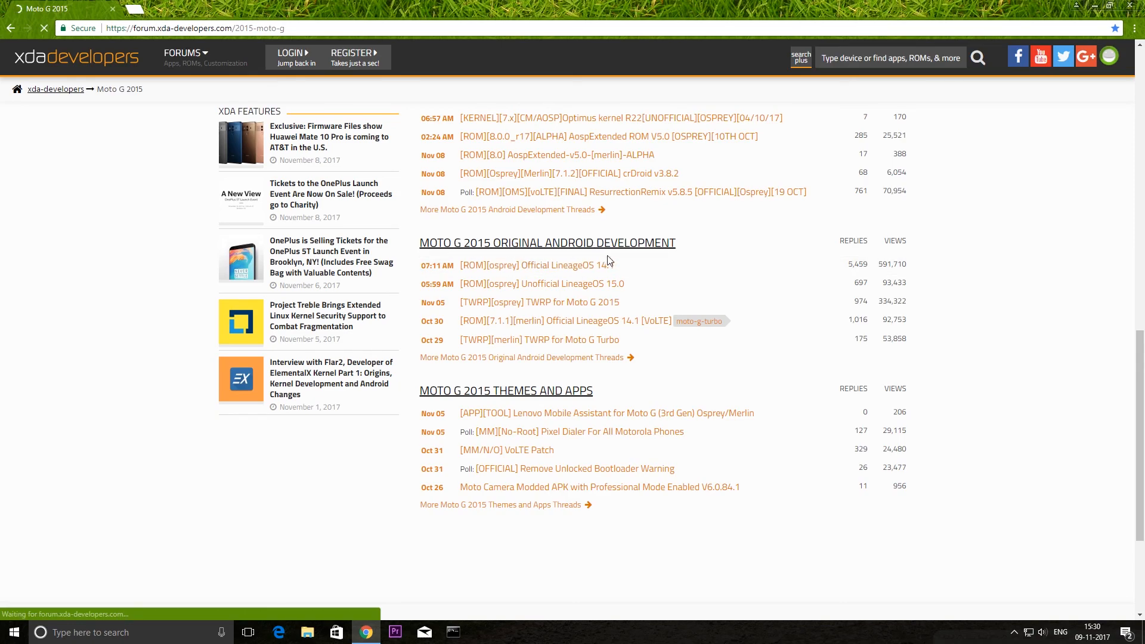
click(547, 243)
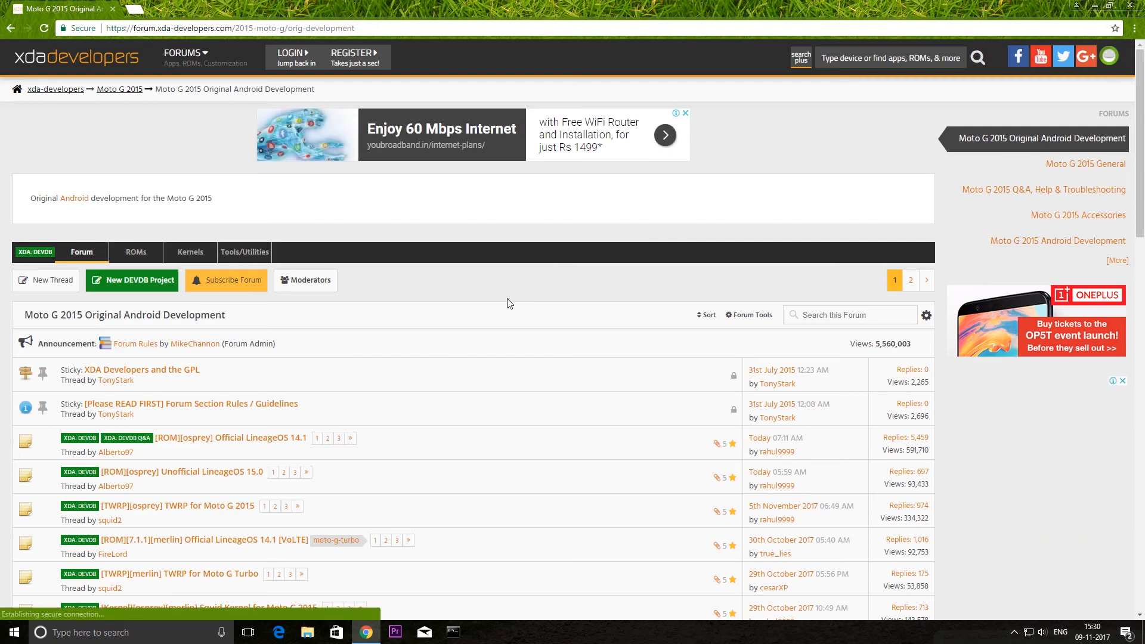
scroll(down, 3)
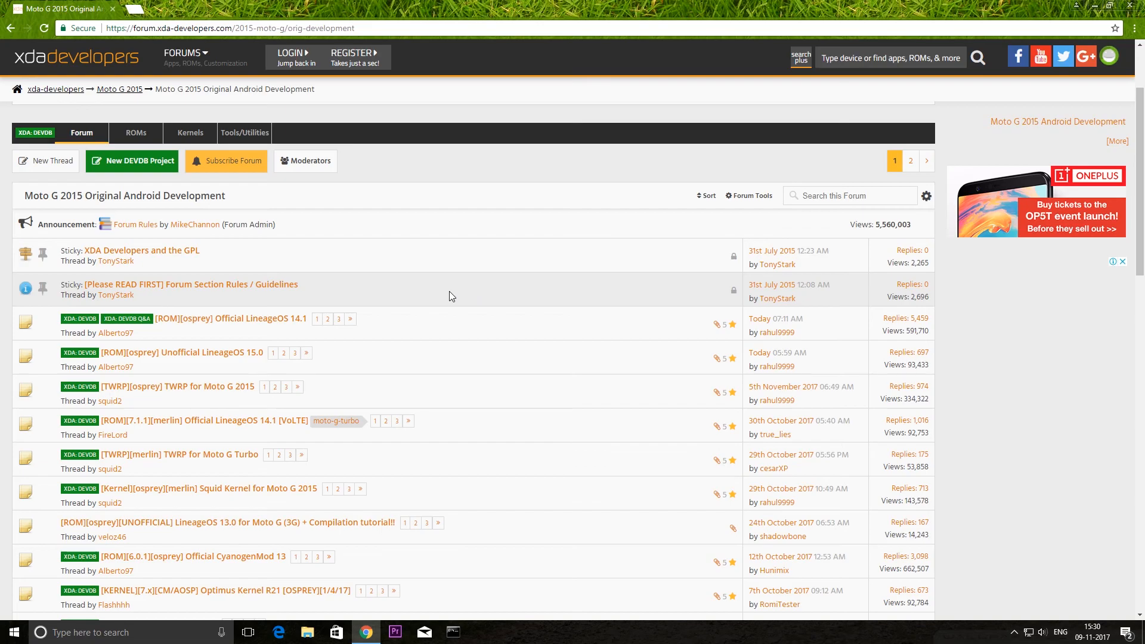
scroll(down, 3)
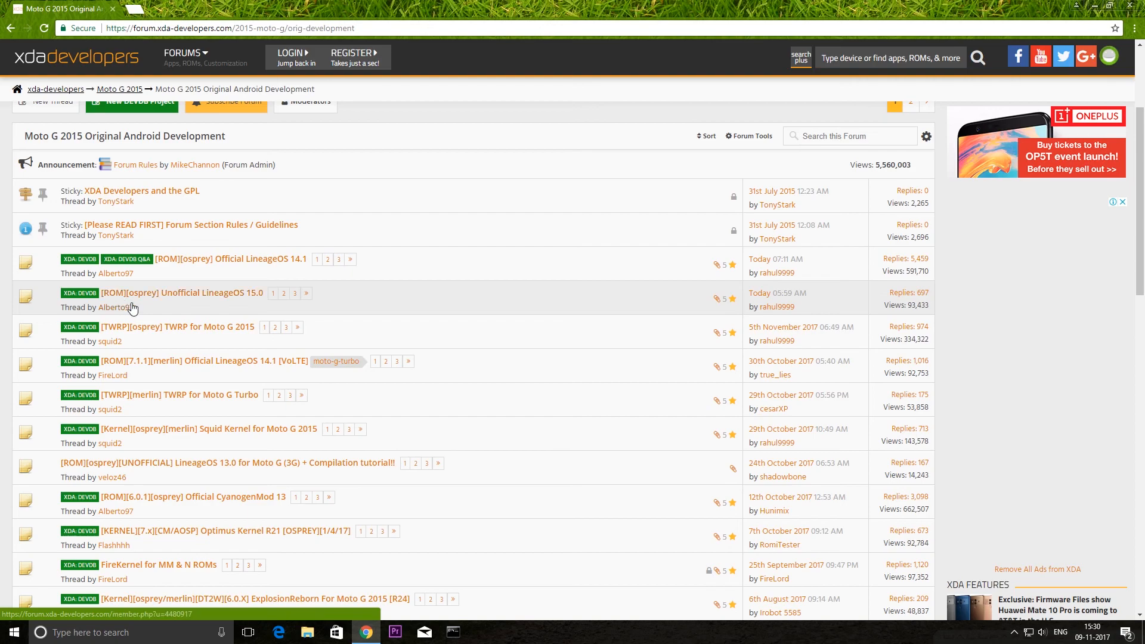
mouse_move(149, 302)
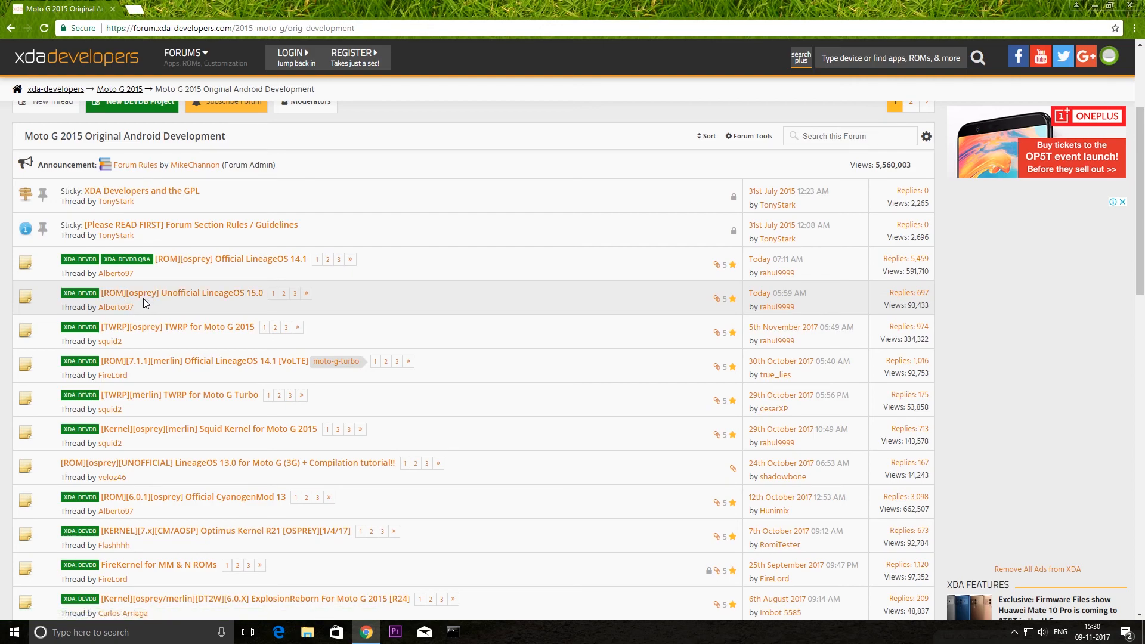
mouse_move(159, 302)
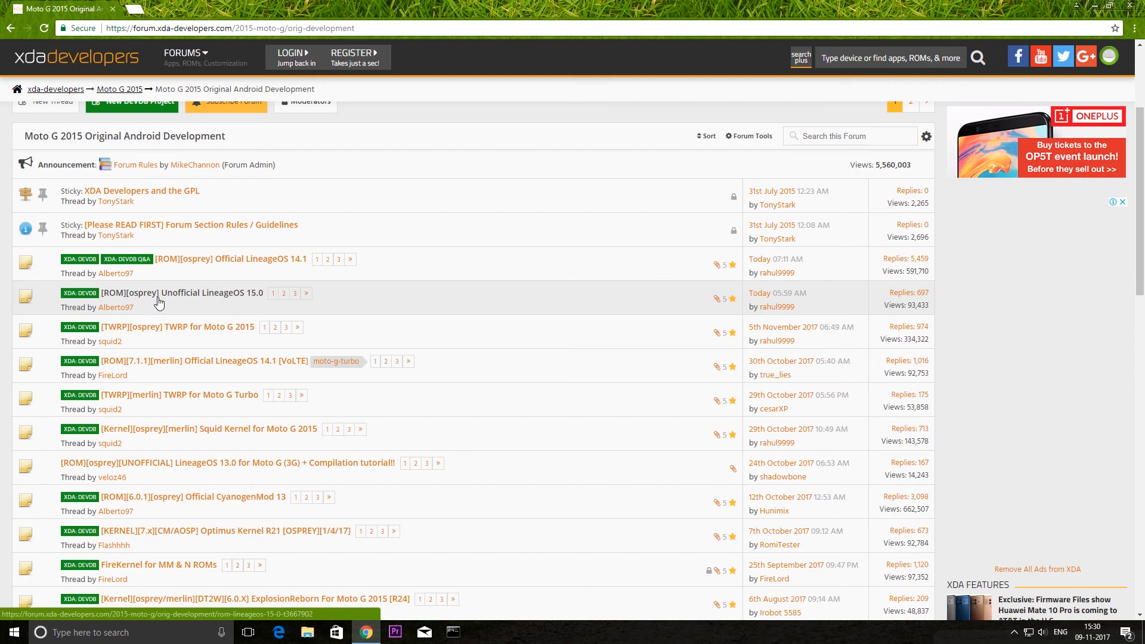
mouse_move(172, 301)
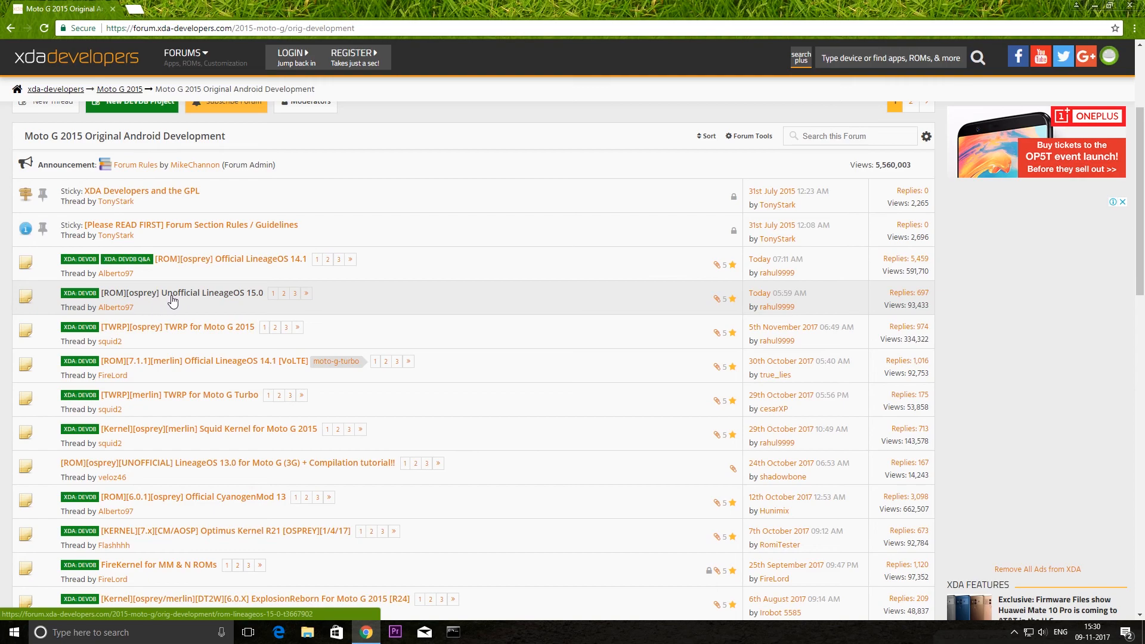
mouse_move(217, 299)
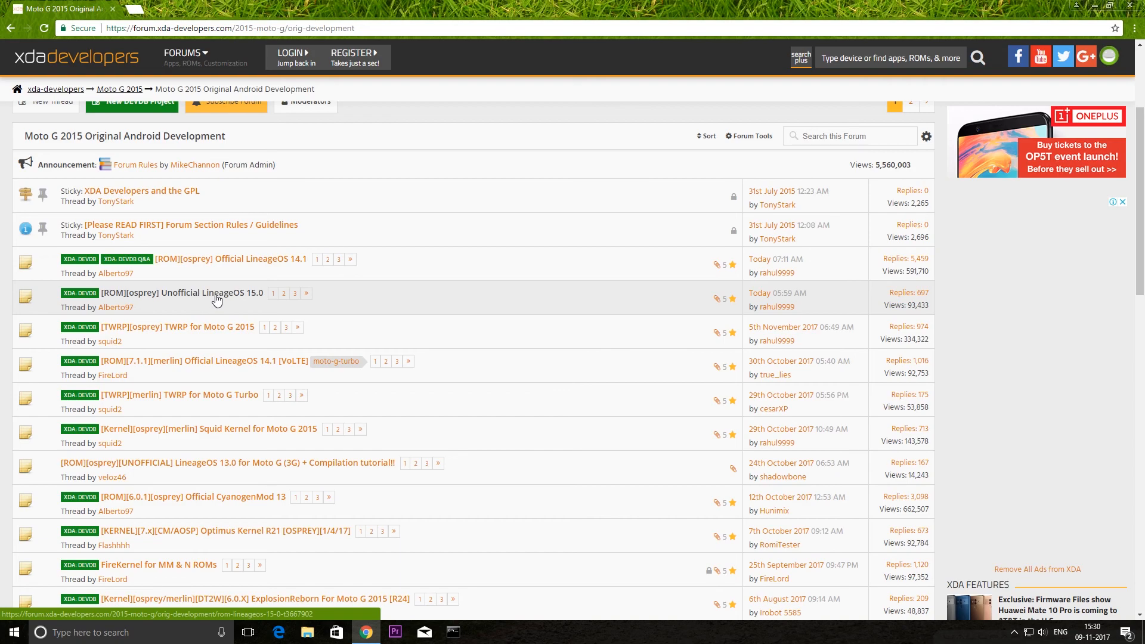
mouse_move(139, 416)
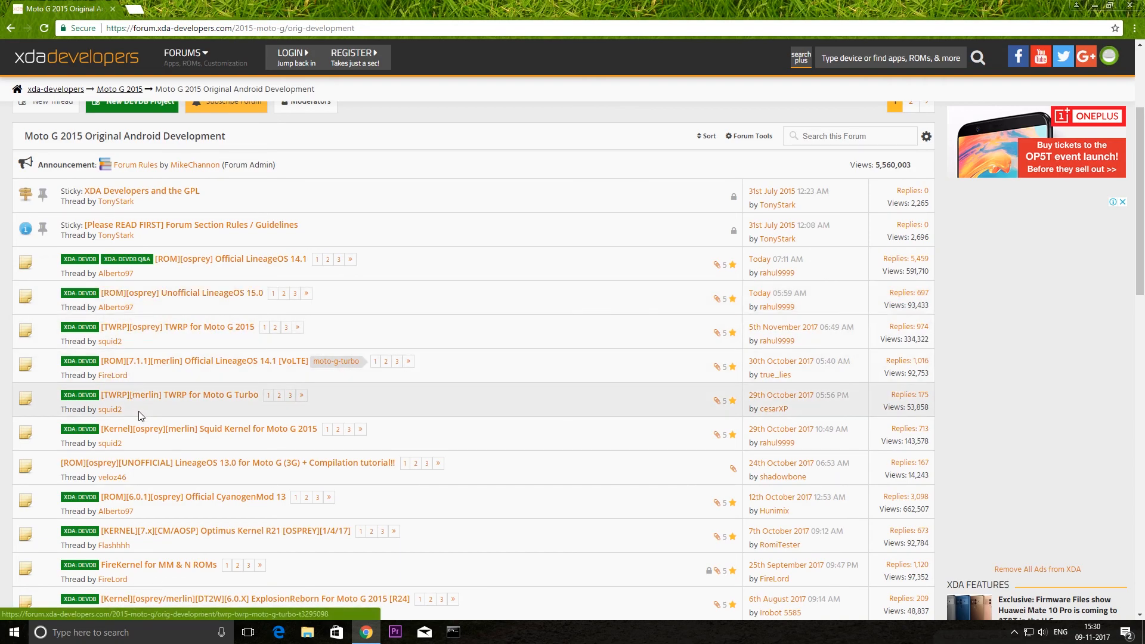
mouse_move(125, 437)
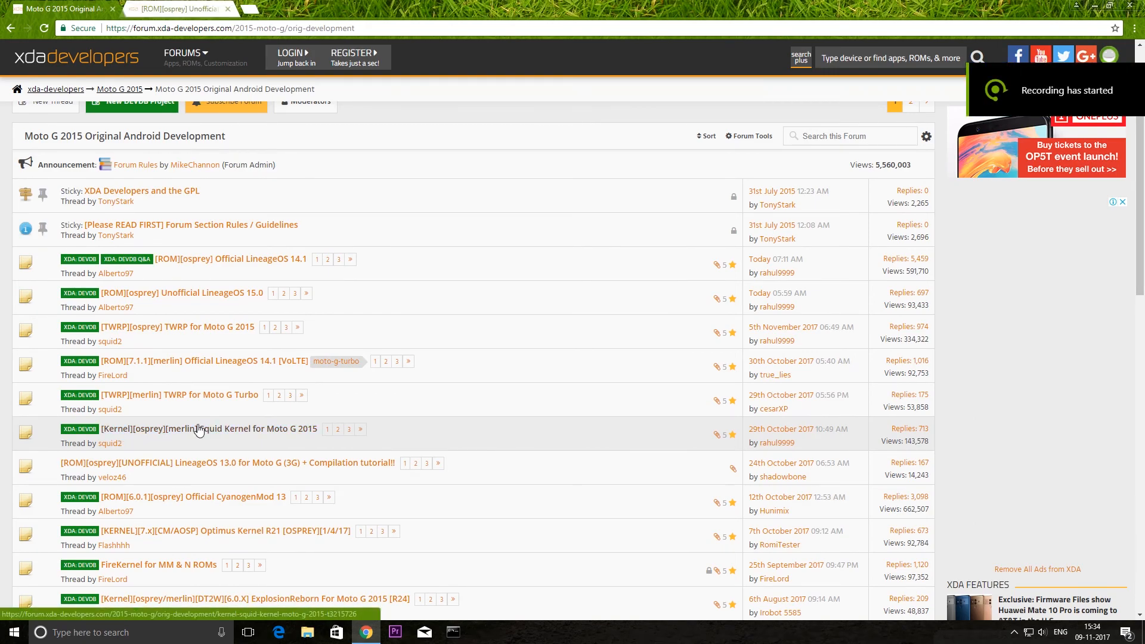
mouse_move(143, 378)
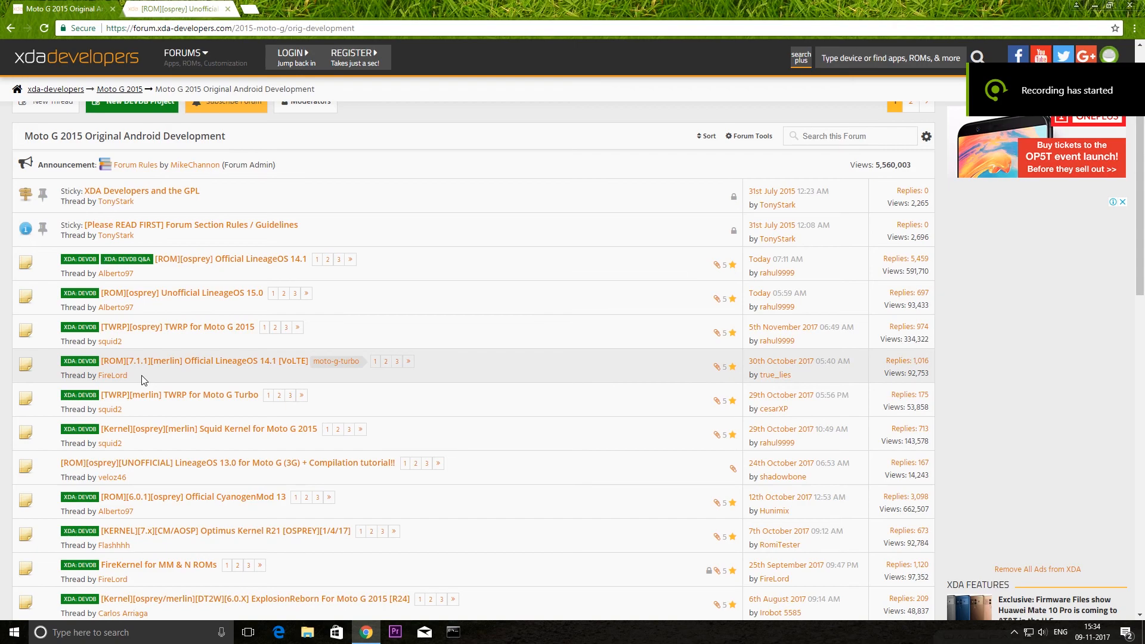
mouse_move(154, 371)
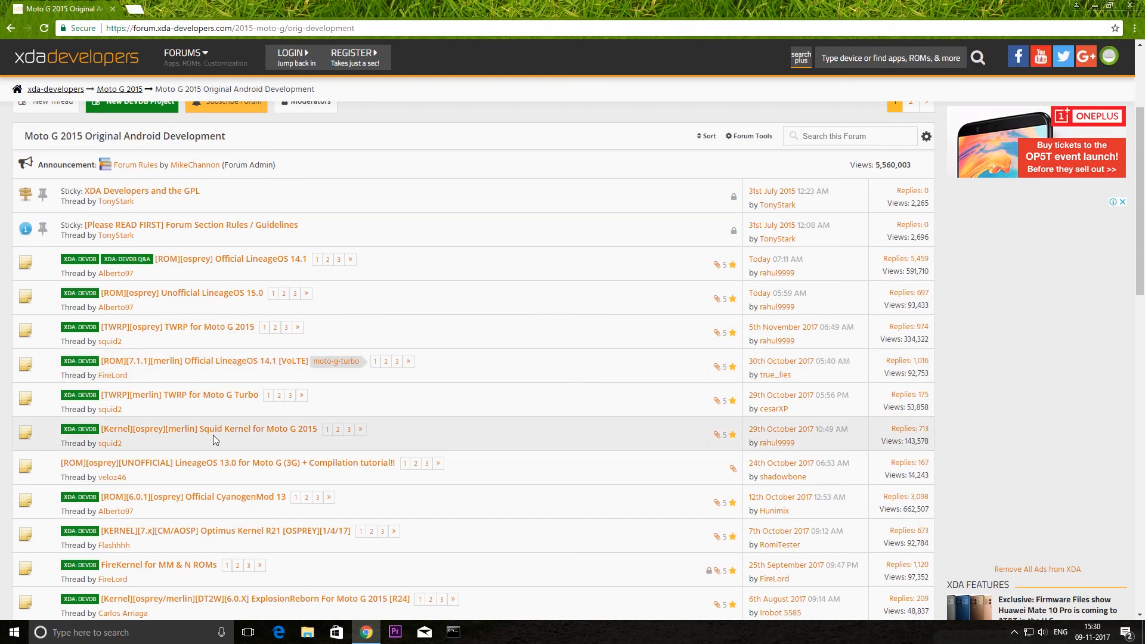
mouse_move(189, 338)
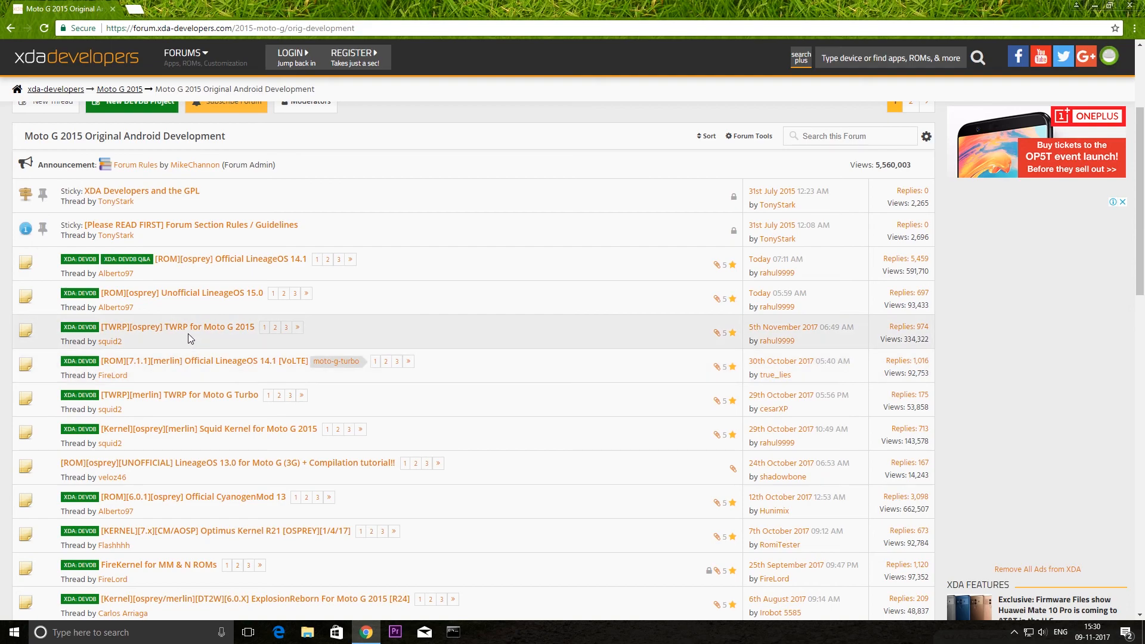
mouse_move(196, 335)
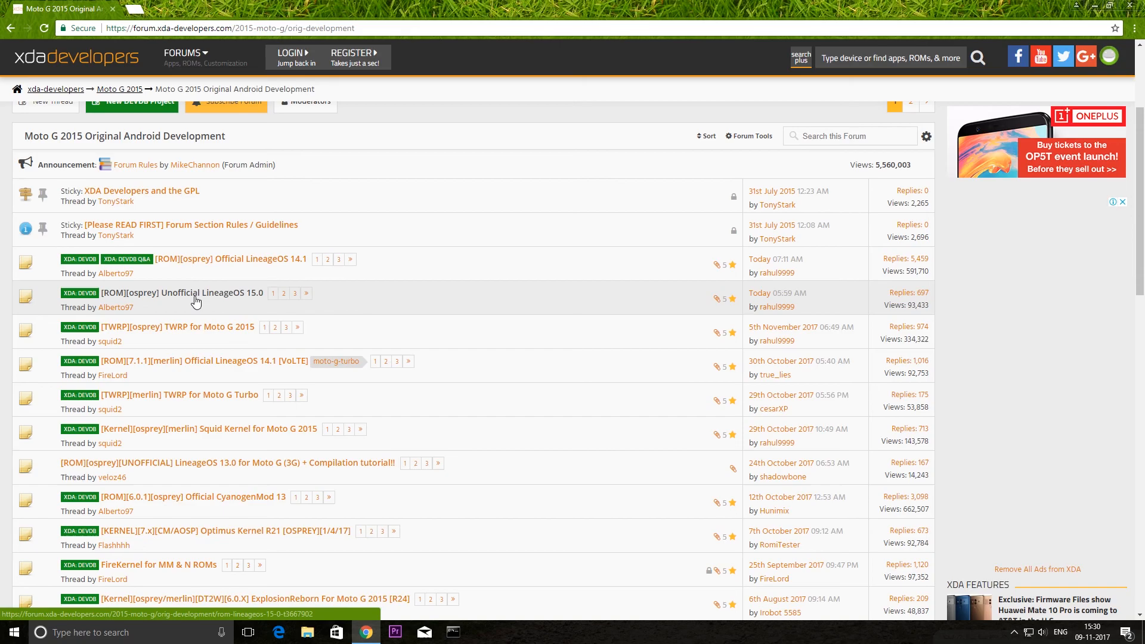
- Open the [ROM][osprey] Unofficial LineageOS 15.0 thread and begin reading its first post
click(182, 292)
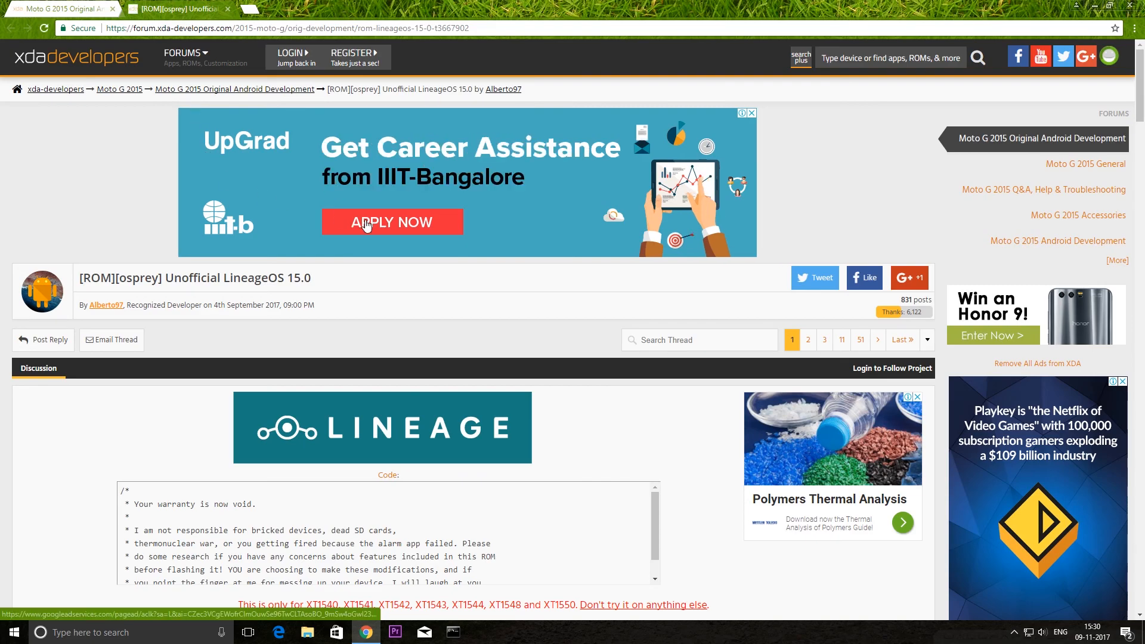
scroll(down, 3)
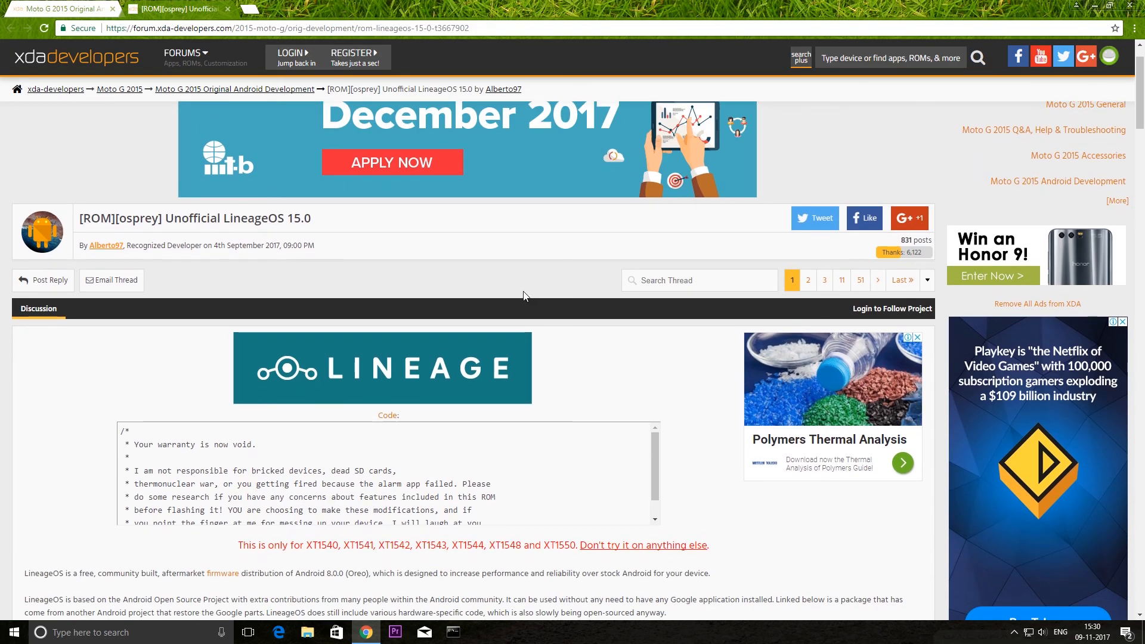
mouse_move(488, 269)
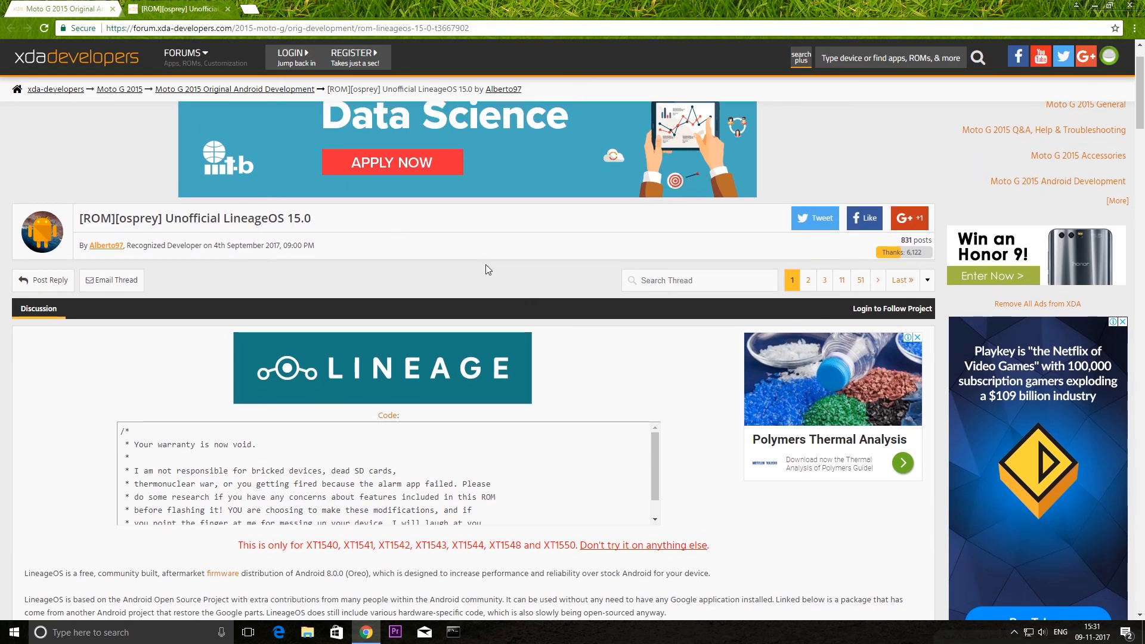
scroll(down, 3)
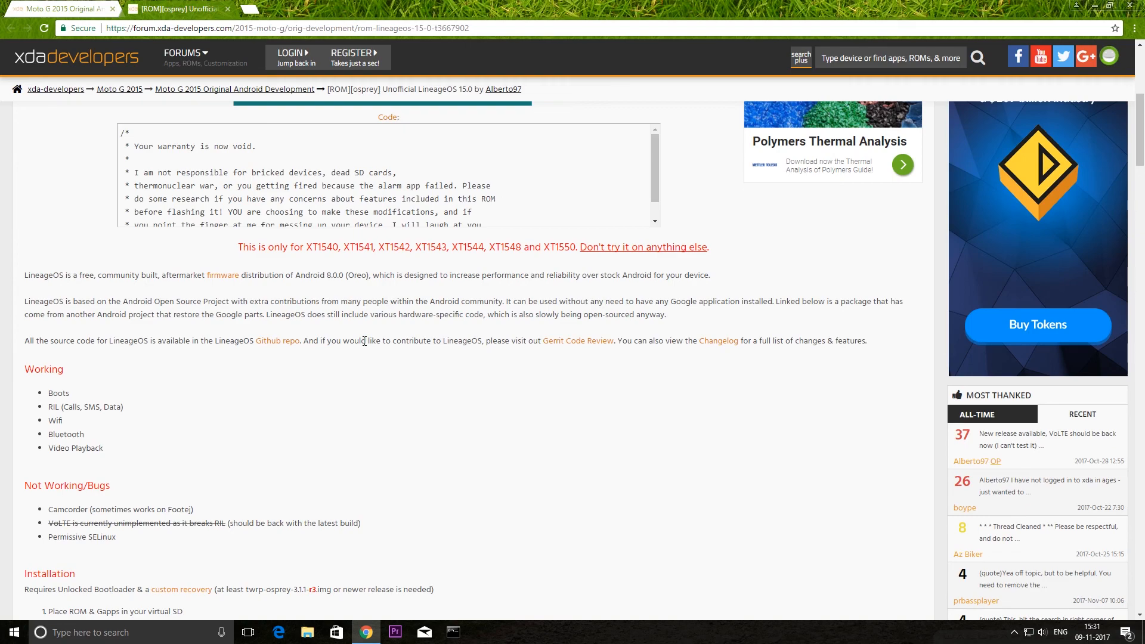
scroll(down, 3)
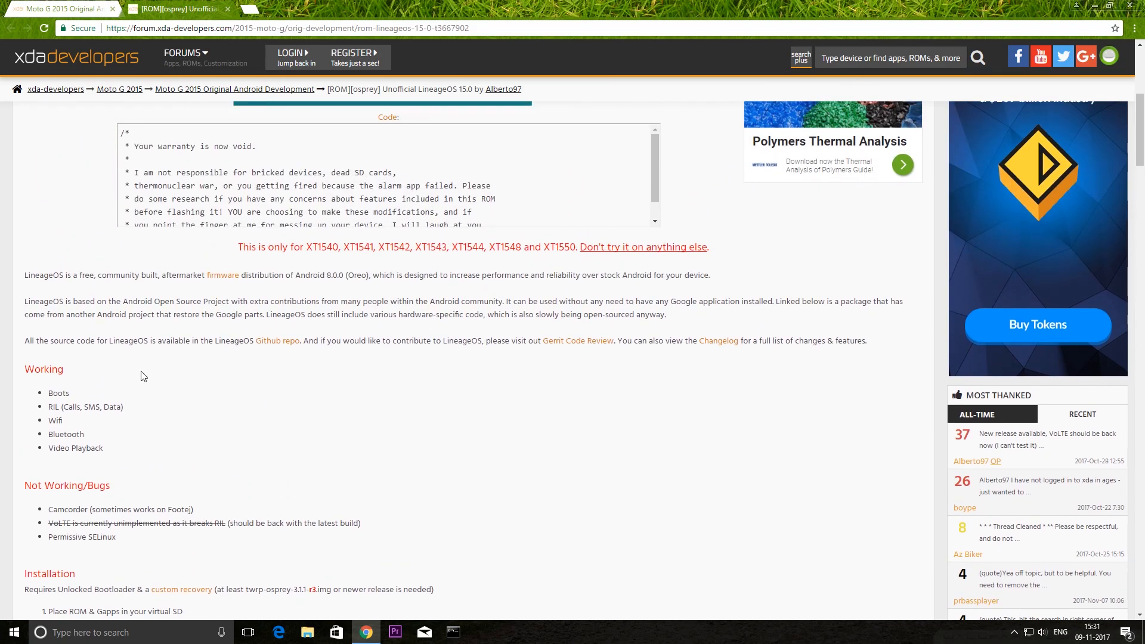
scroll(down, 3)
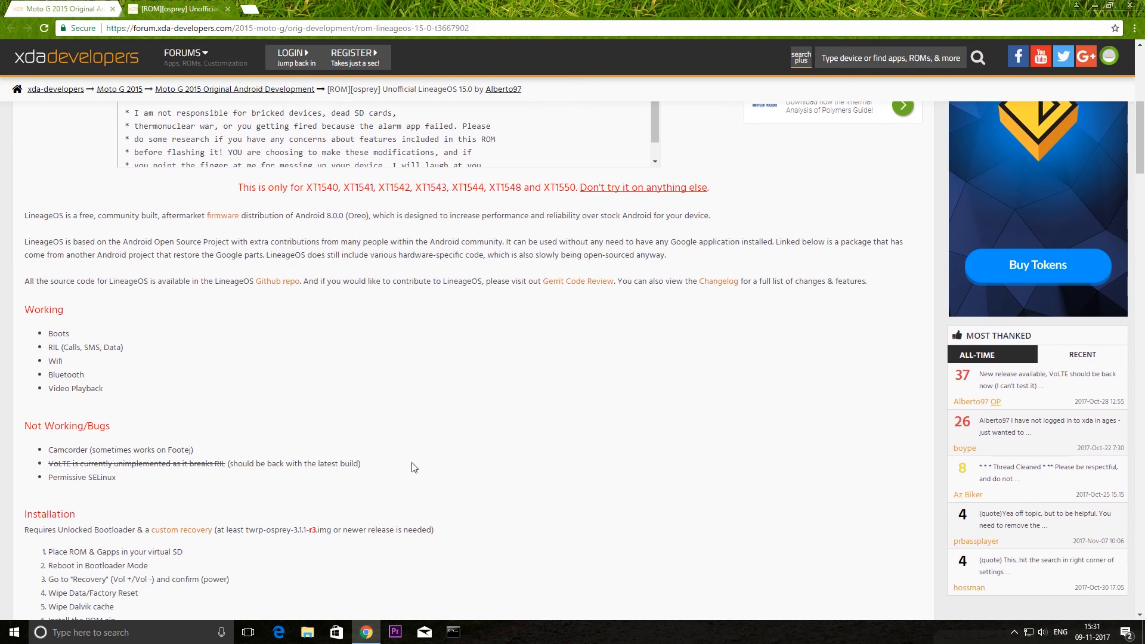
- Scroll past the installation steps to the Downloads section with the AndroidFileHost link
scroll(down, 3)
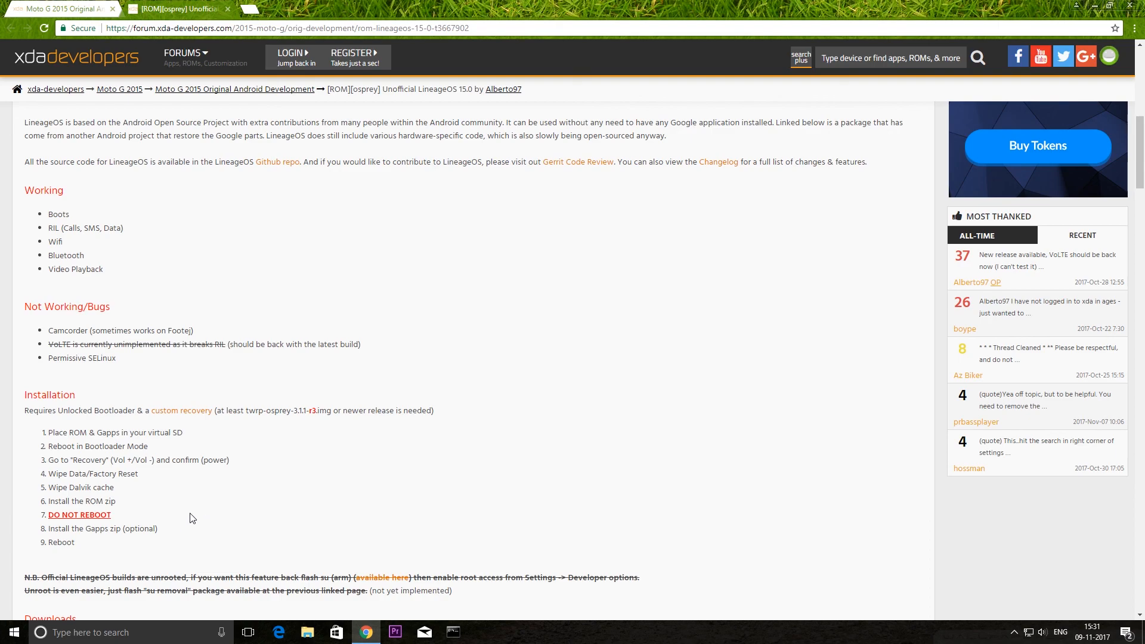
scroll(down, 3)
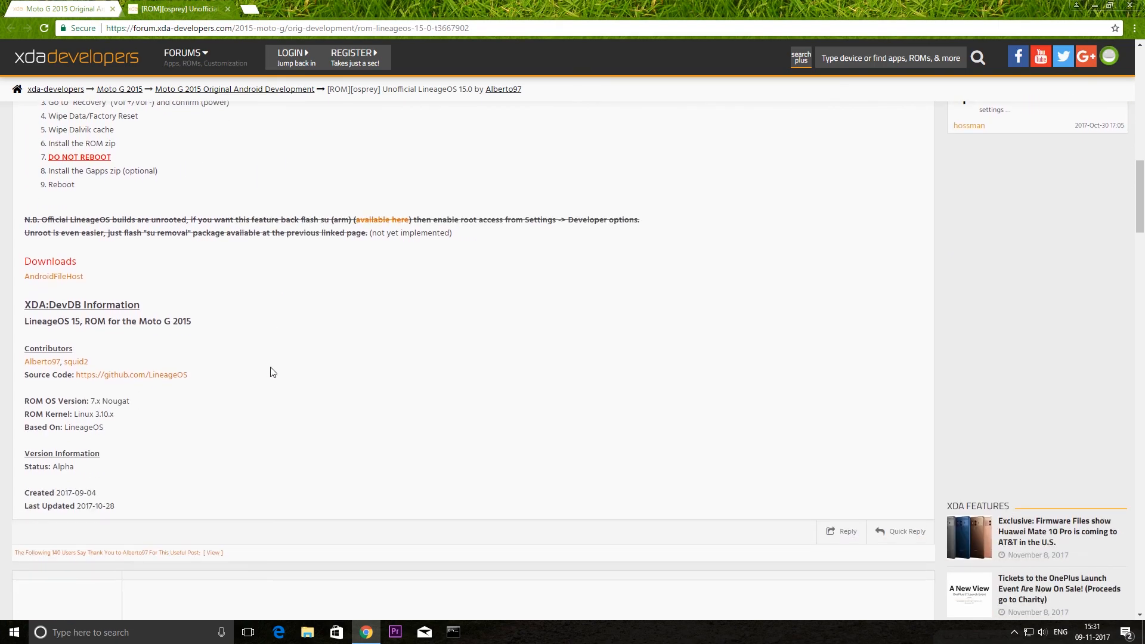
scroll(down, 3)
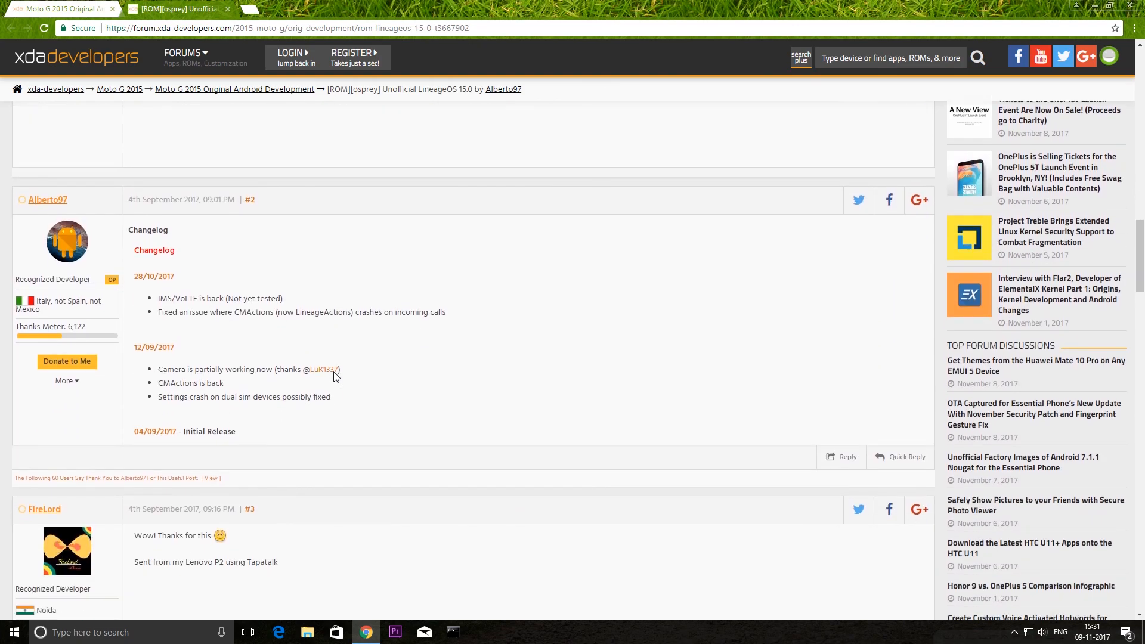
scroll(down, 3)
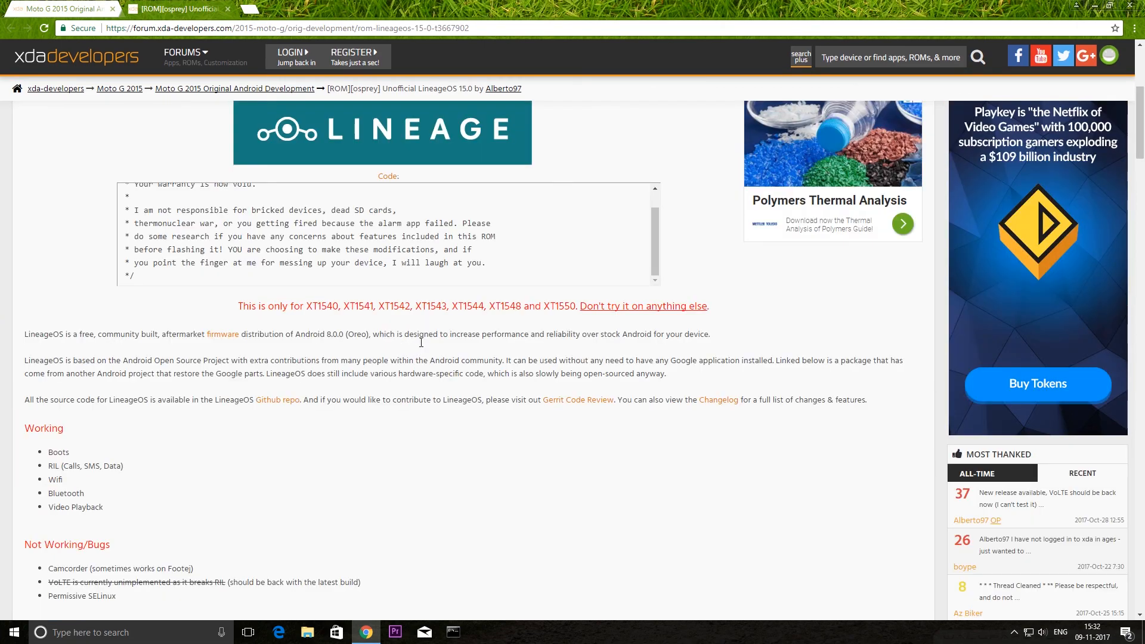
scroll(down, 3)
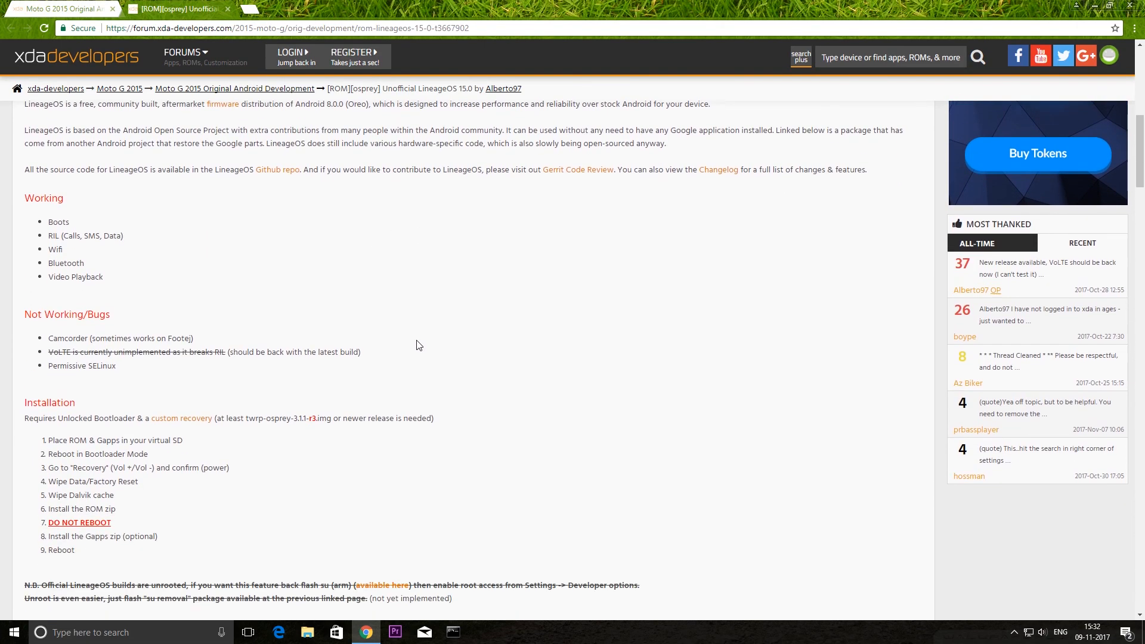
scroll(down, 3)
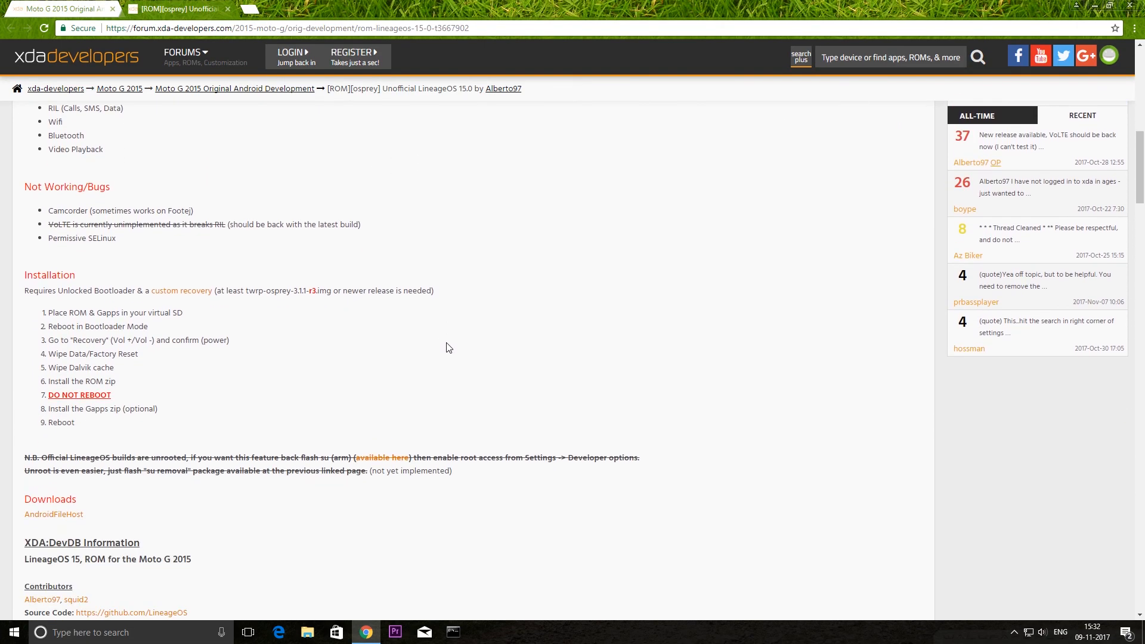
scroll(down, 3)
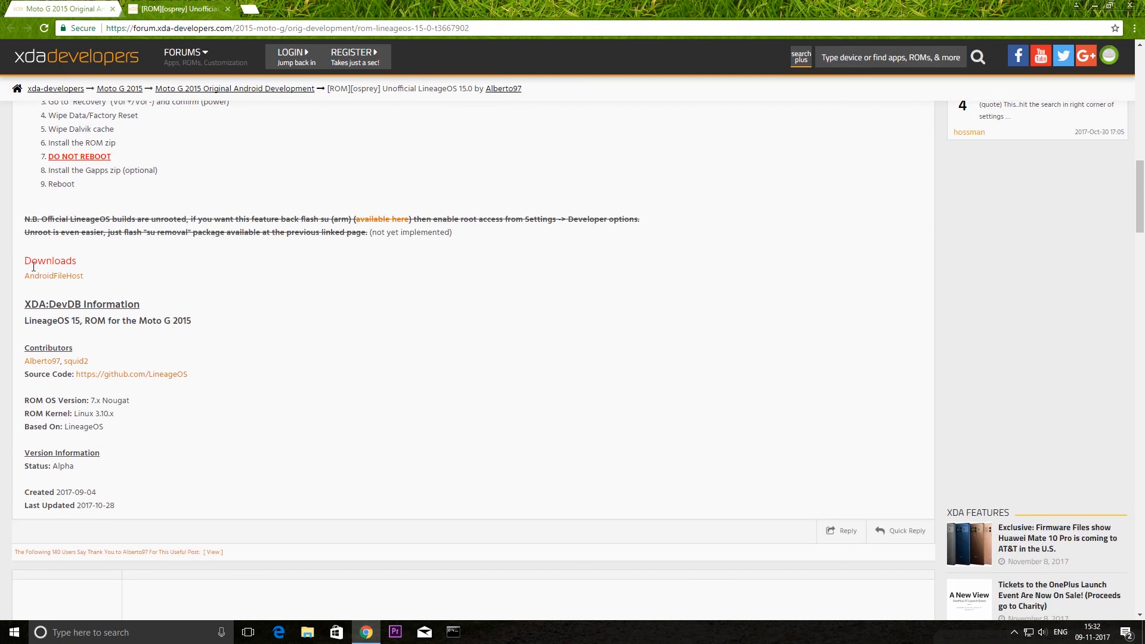
mouse_move(53, 278)
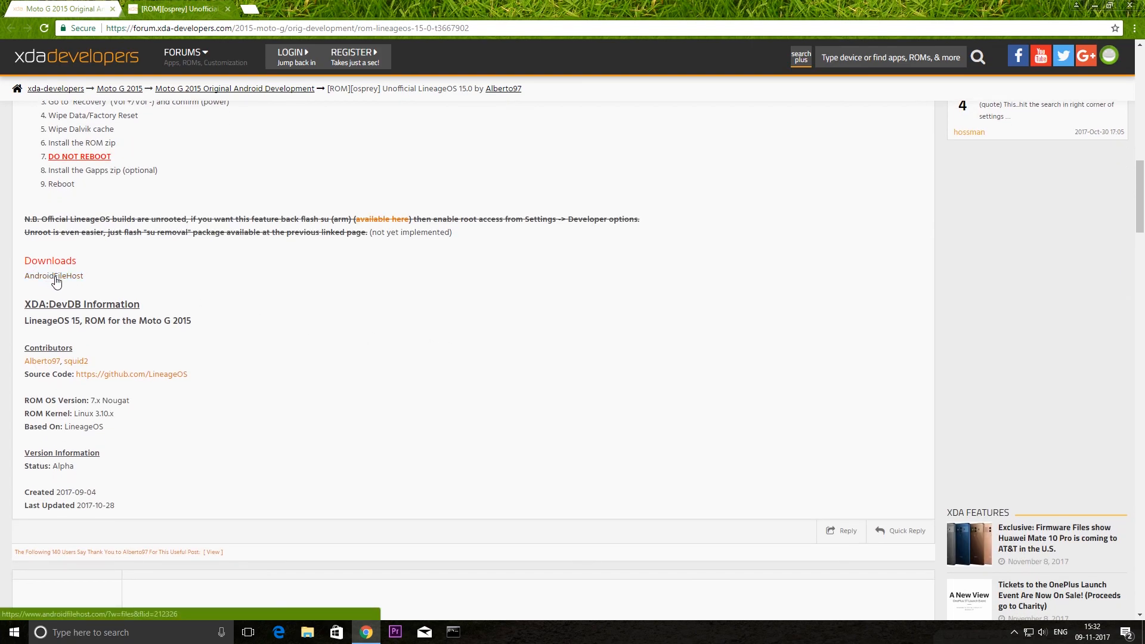
- Follow the AndroidFileHost link and scroll to the three lineage-15.0 osprey zip files
click(54, 275)
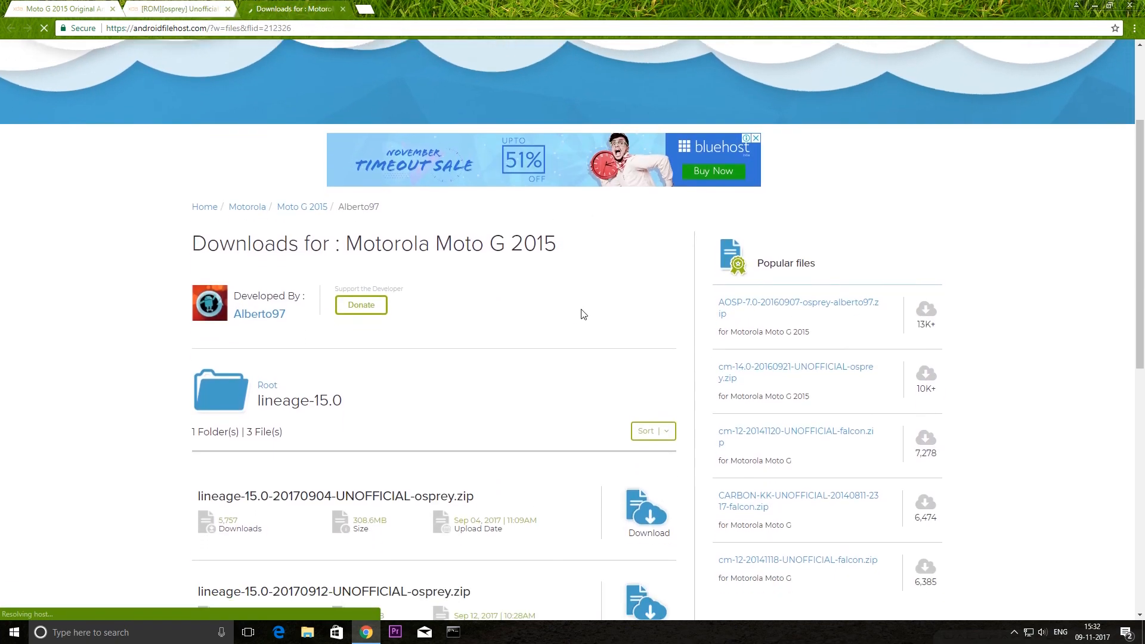
scroll(down, 3)
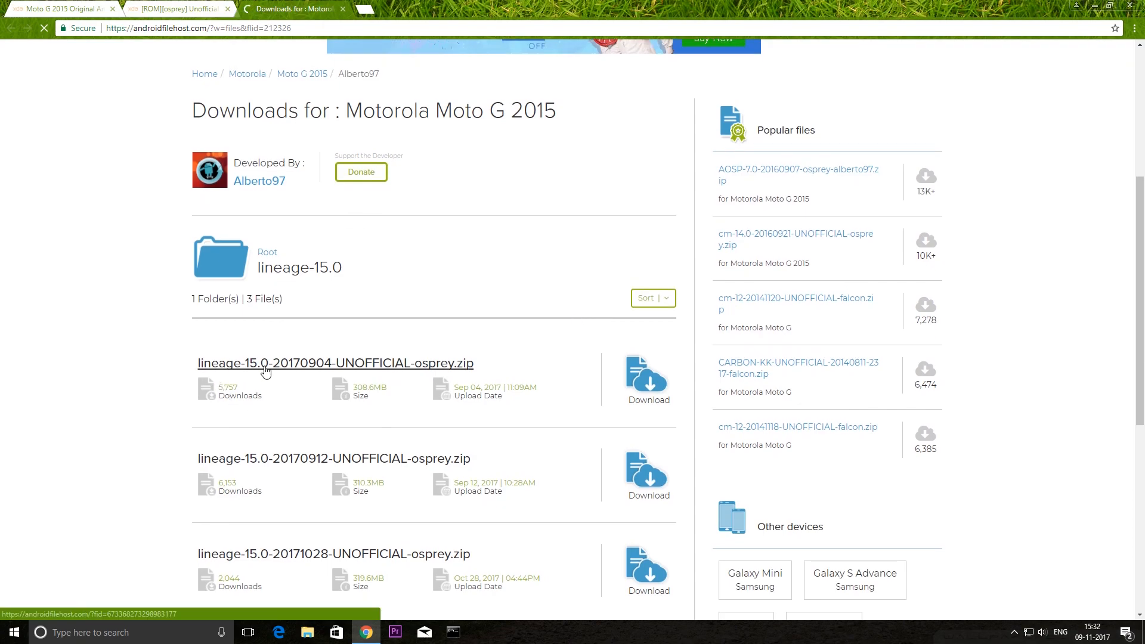
scroll(down, 3)
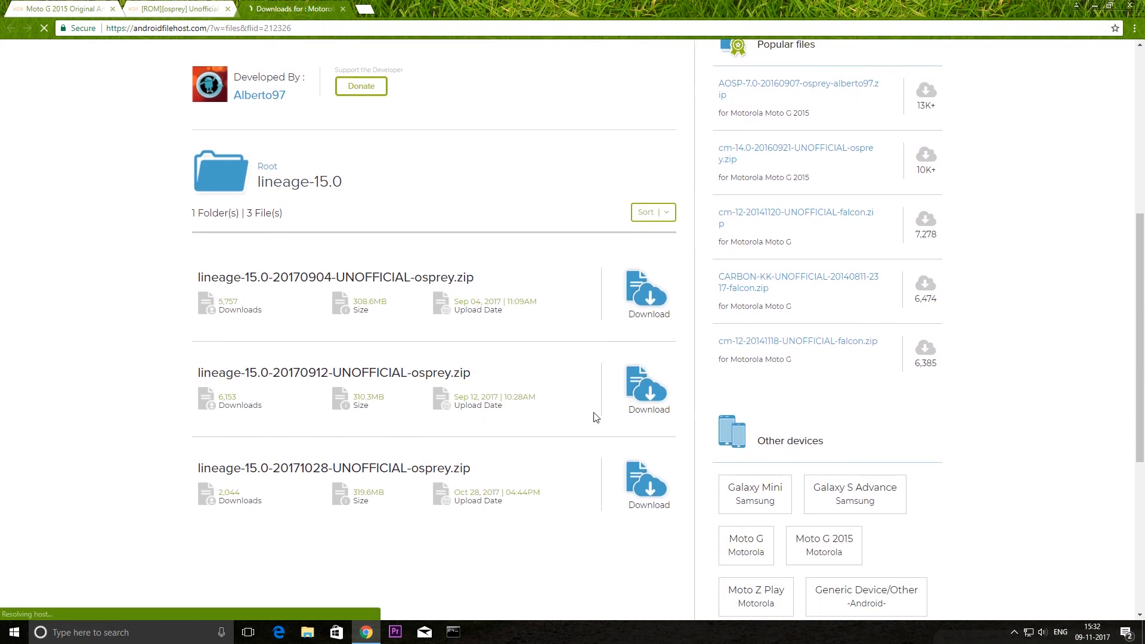
scroll(down, 3)
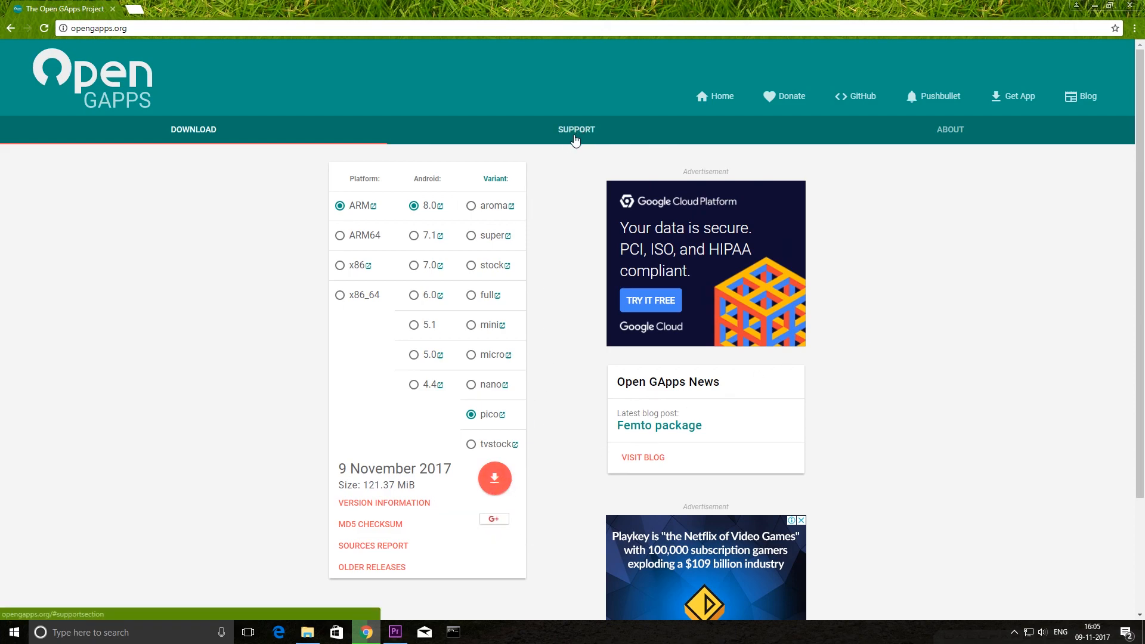
mouse_move(546, 144)
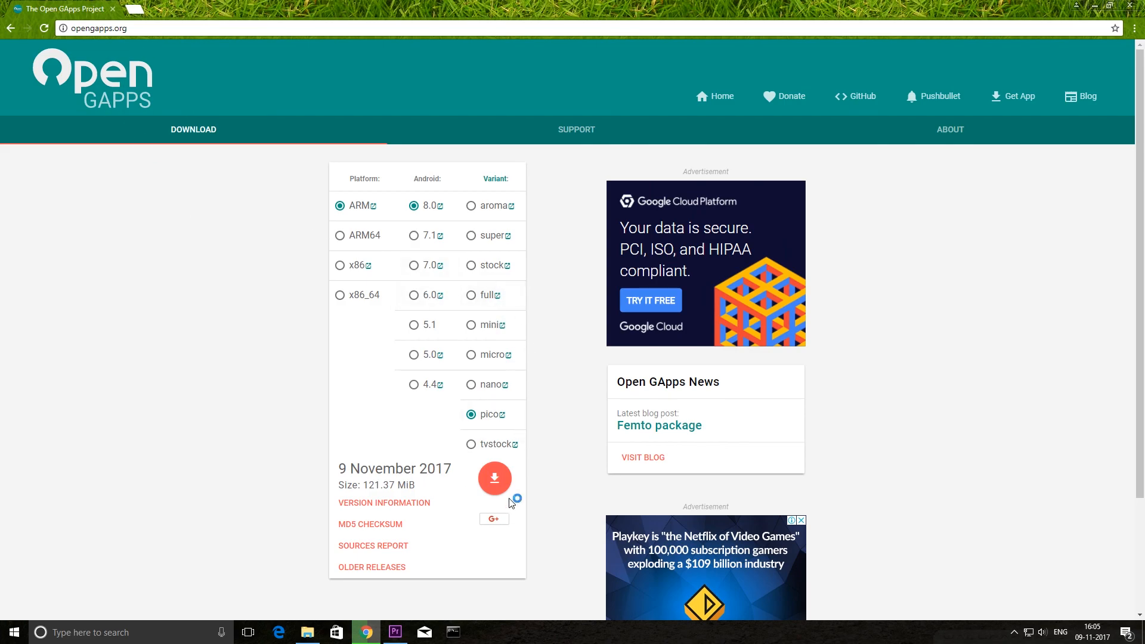
- Download the Open GApps package for ARM, Android 8.0, pico
click(173, 8)
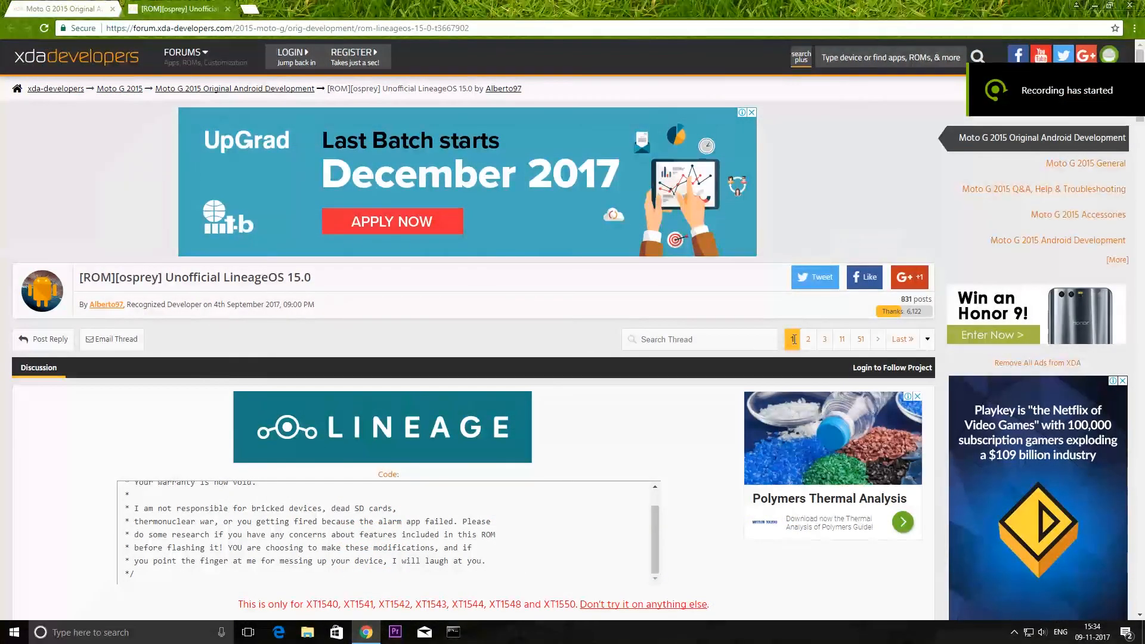